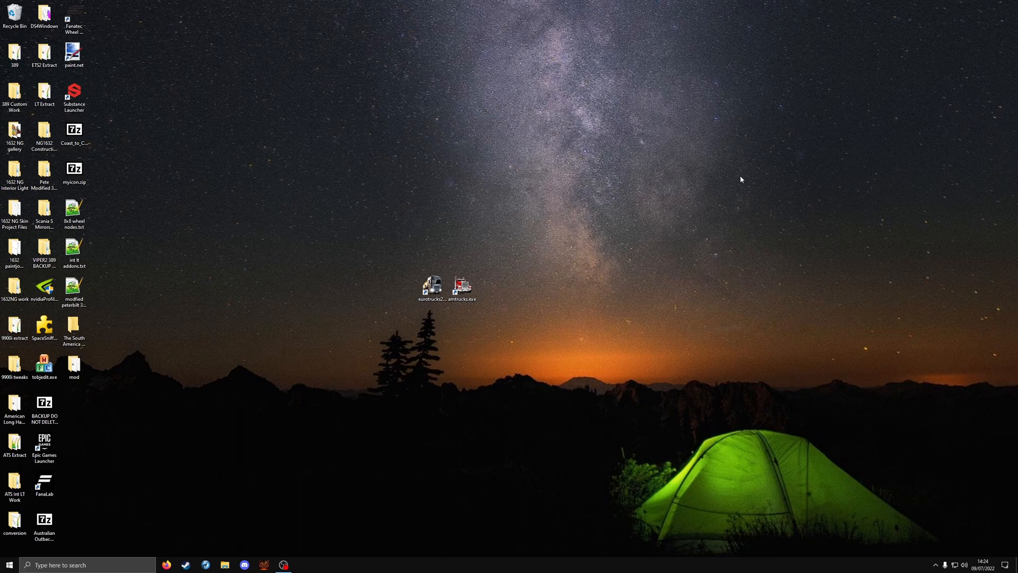
mouse_move(490, 344)
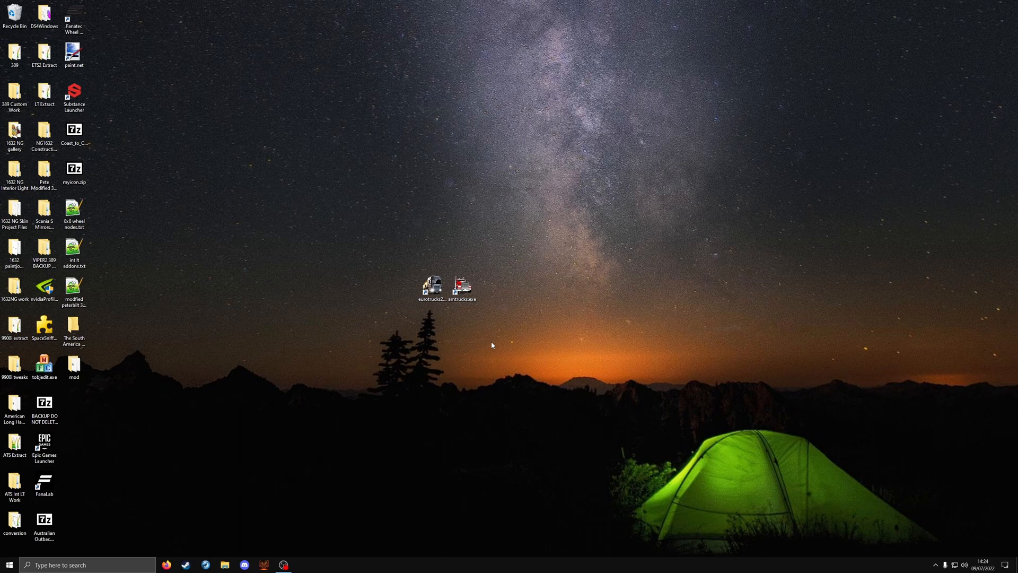
mouse_move(372, 413)
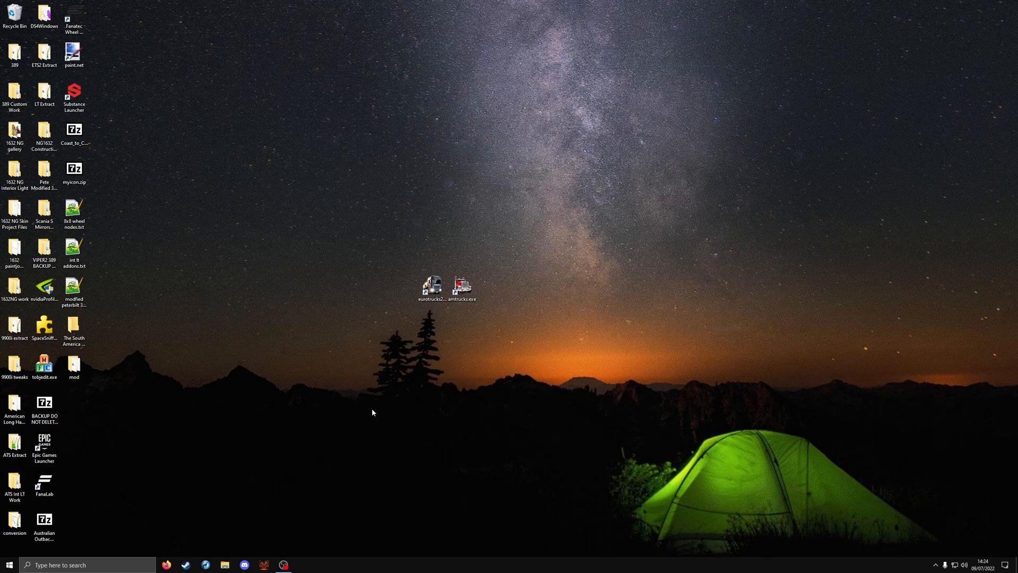
mouse_move(299, 419)
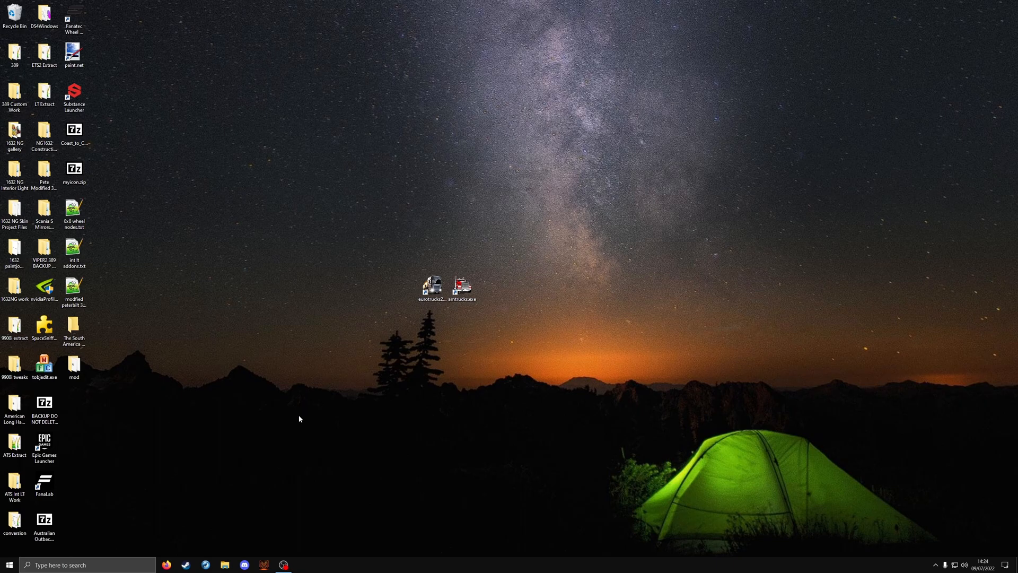
mouse_move(236, 414)
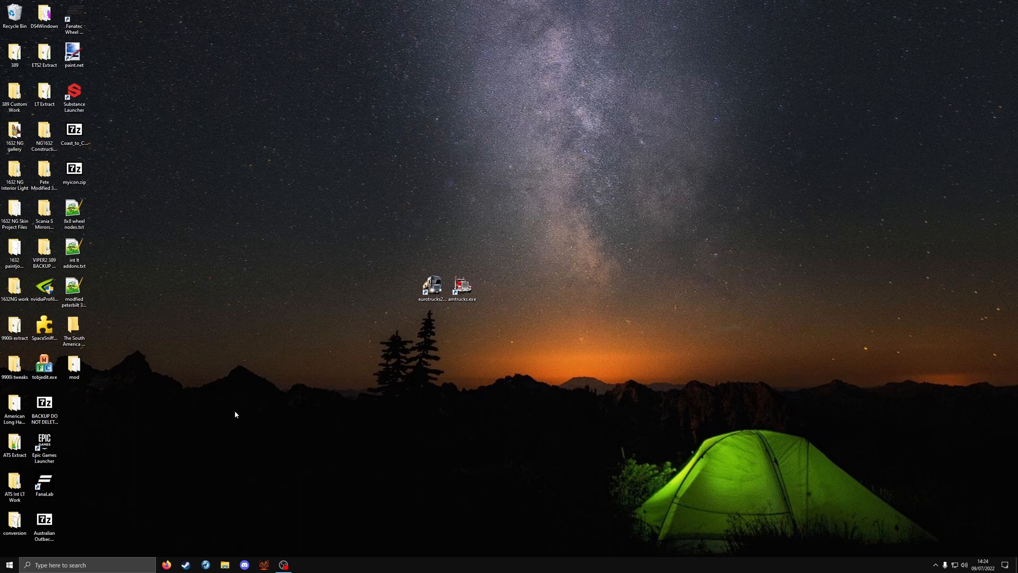
Move the two Reforma .scs archives from the ATS Extract folder to the desktop
double_click(13, 444)
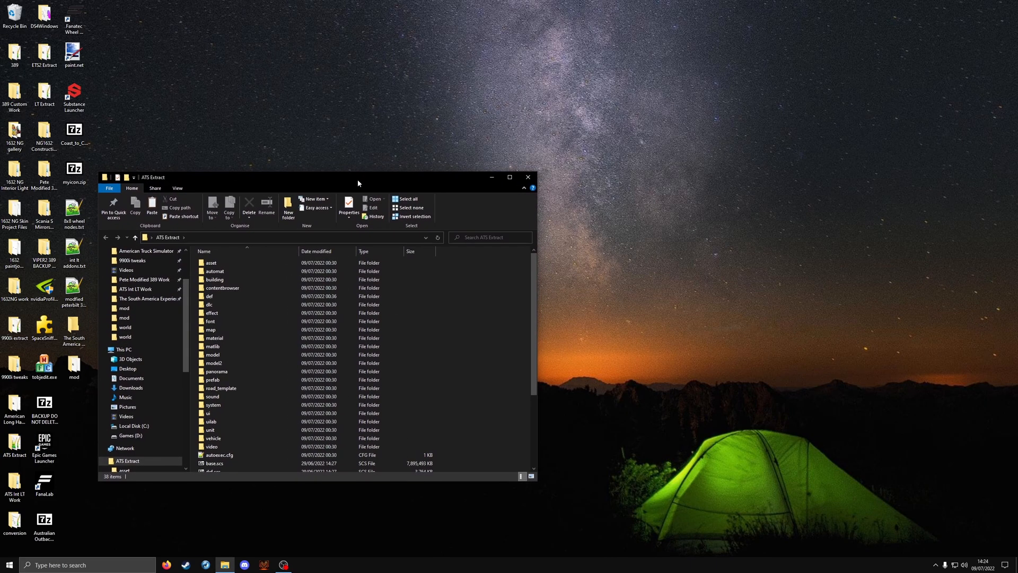
click(217, 372)
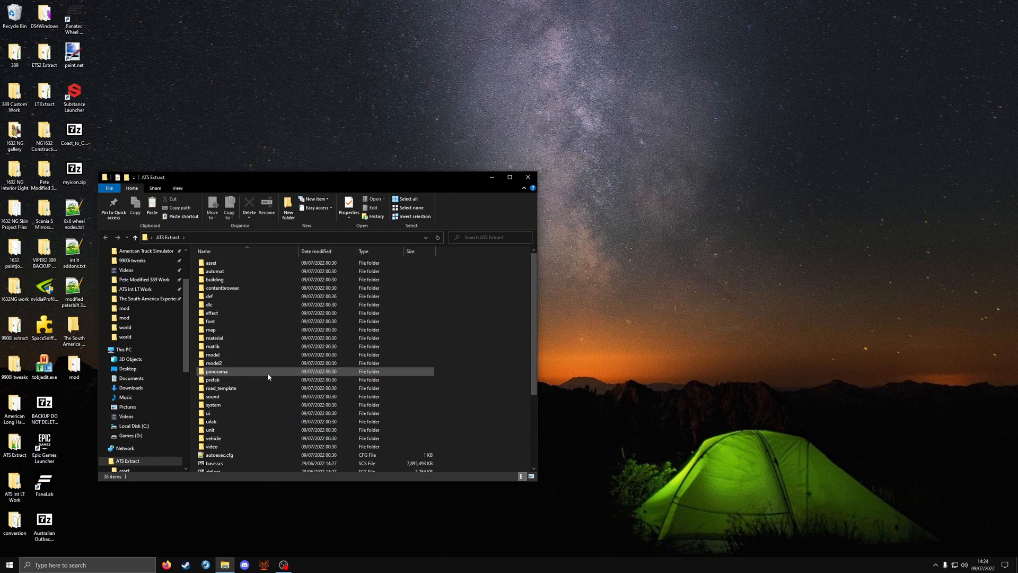
scroll(down, 3)
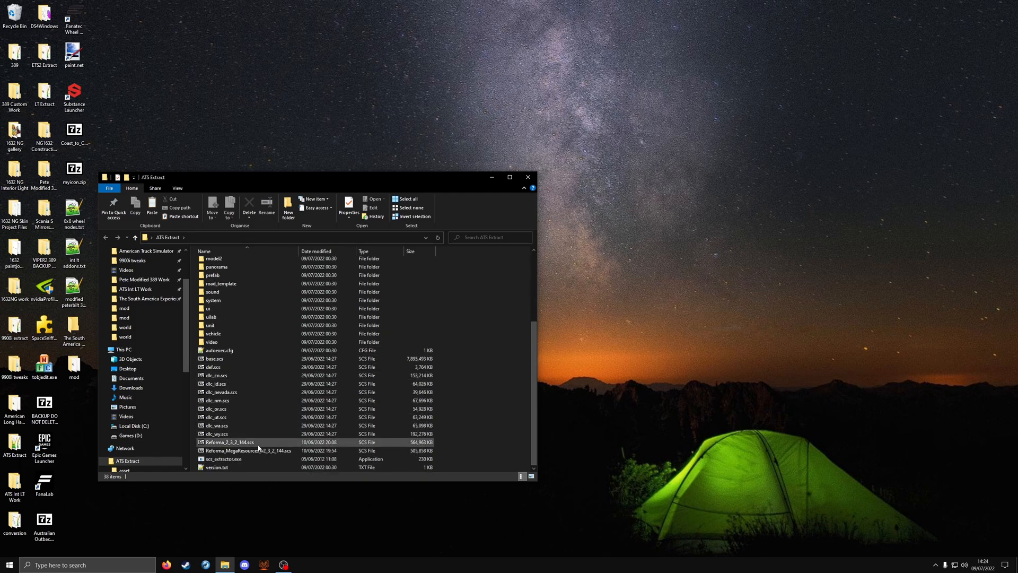
click(245, 451)
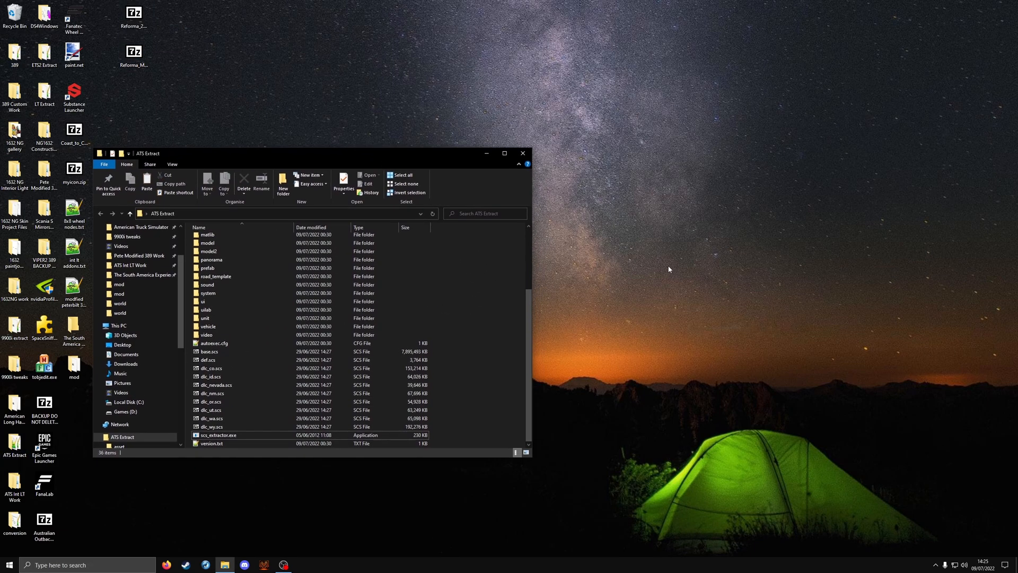
Create a new desktop folder named material
right_click(668, 269)
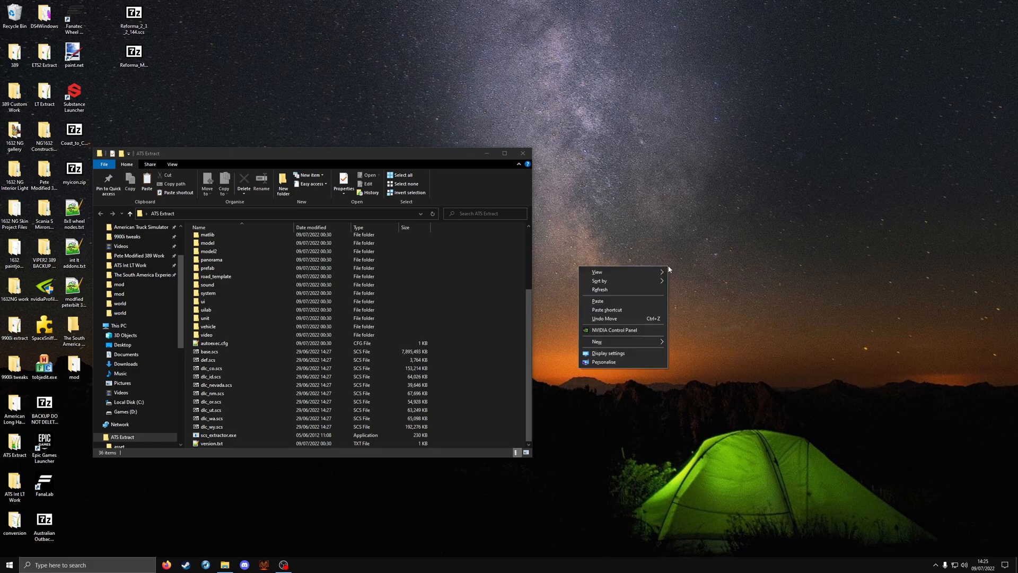
click(597, 340)
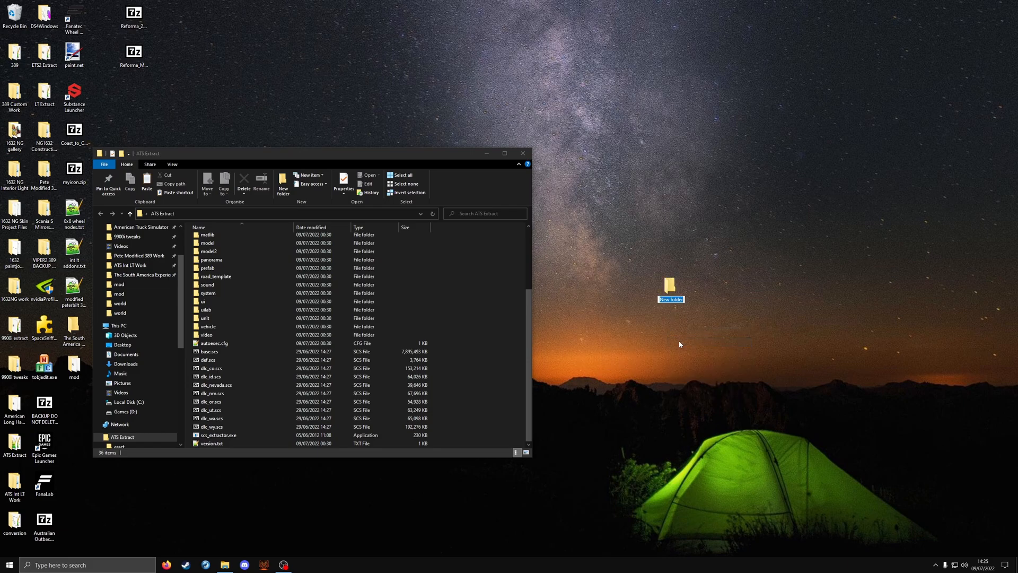
text(material)
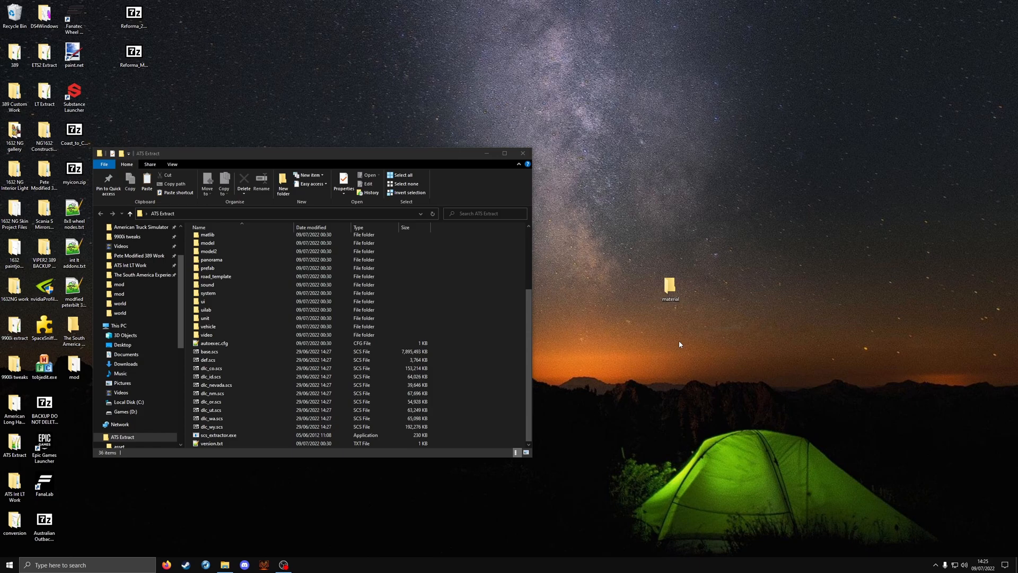
Browse into the extracted material\ui\map\road folder alongside the new desktop material folder
double_click(669, 285)
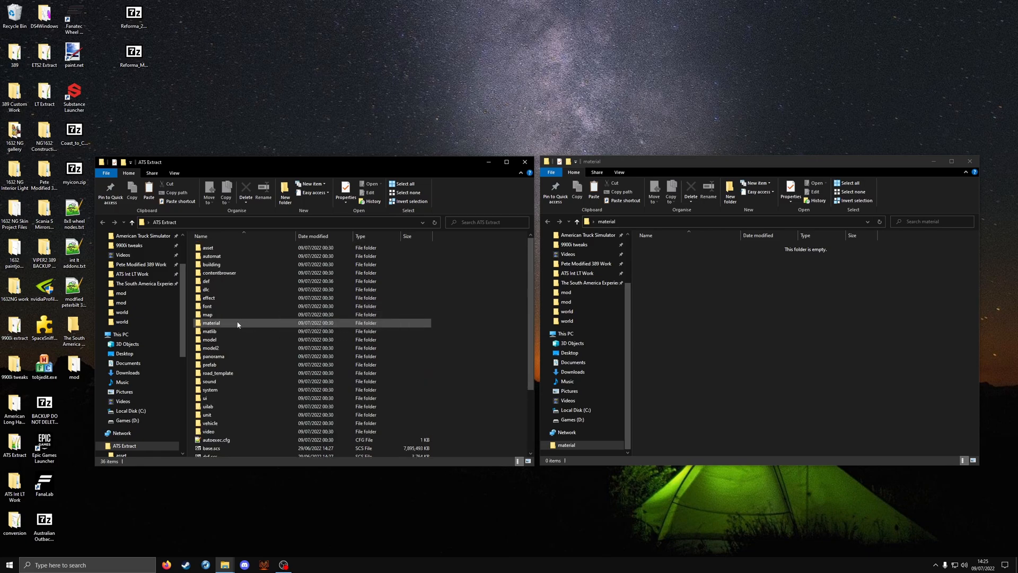
double_click(211, 322)
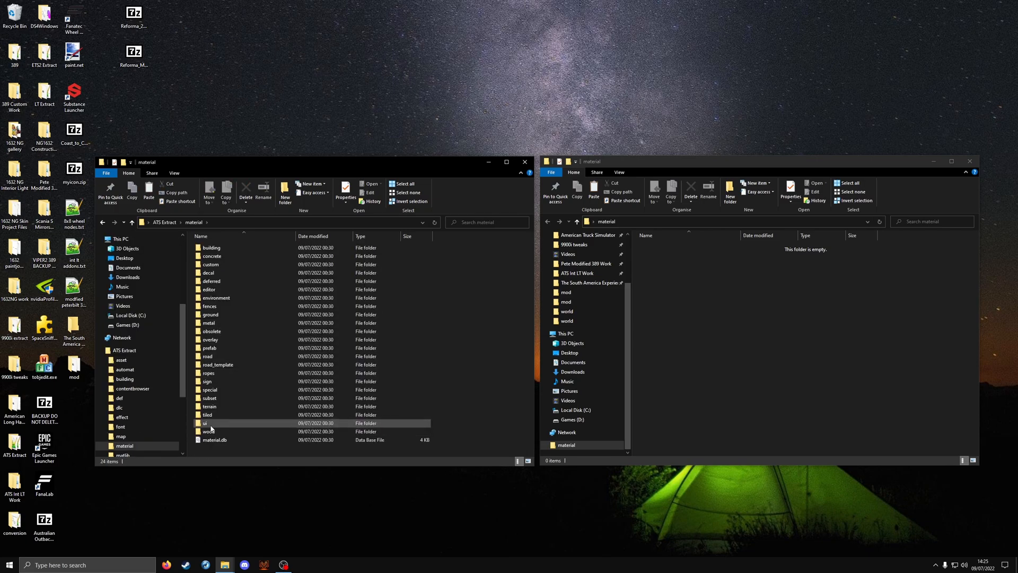
double_click(204, 423)
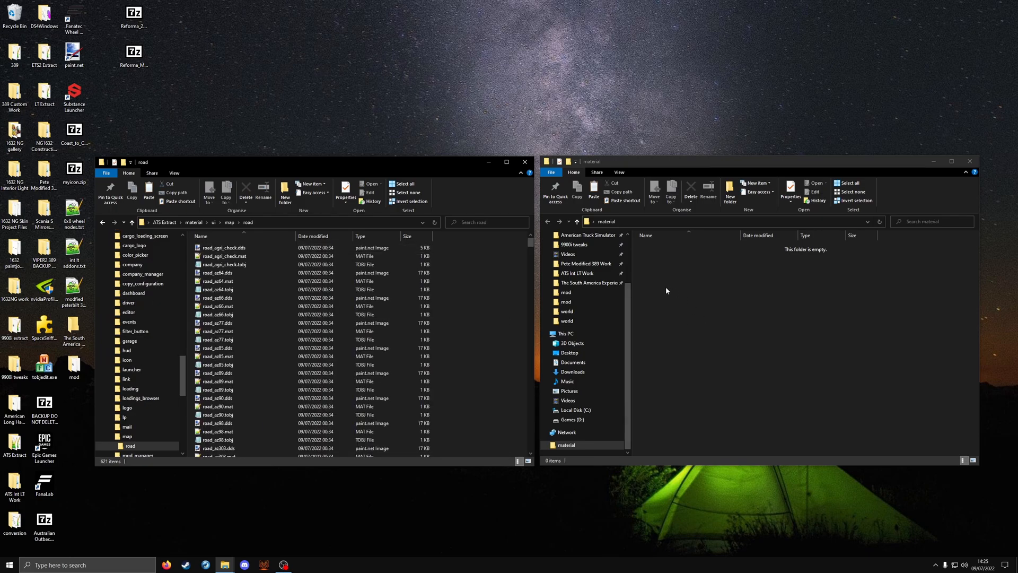
mouse_move(760, 298)
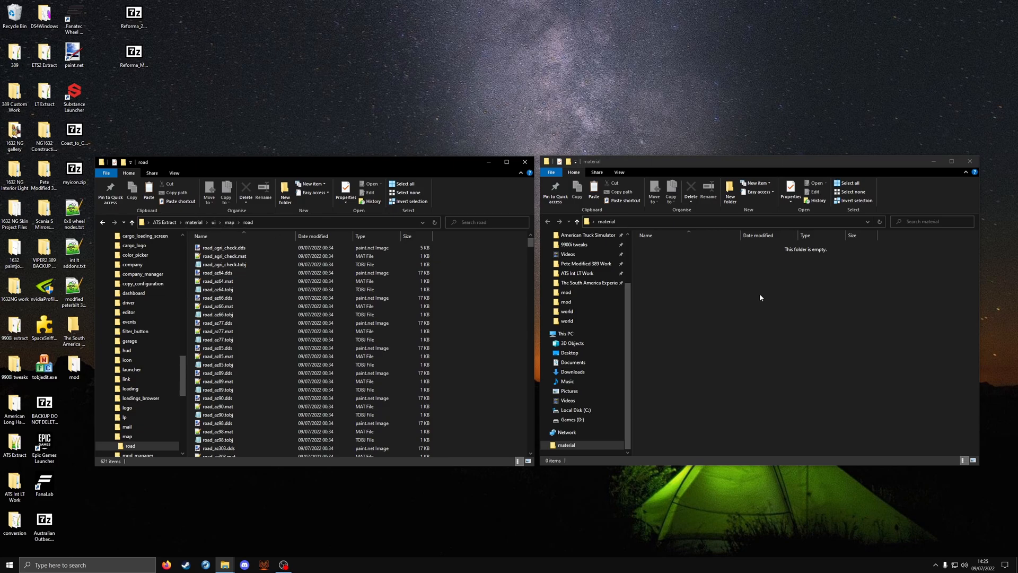
Create the nested ui > map > road subfolders inside the desktop material folder
right_click(760, 298)
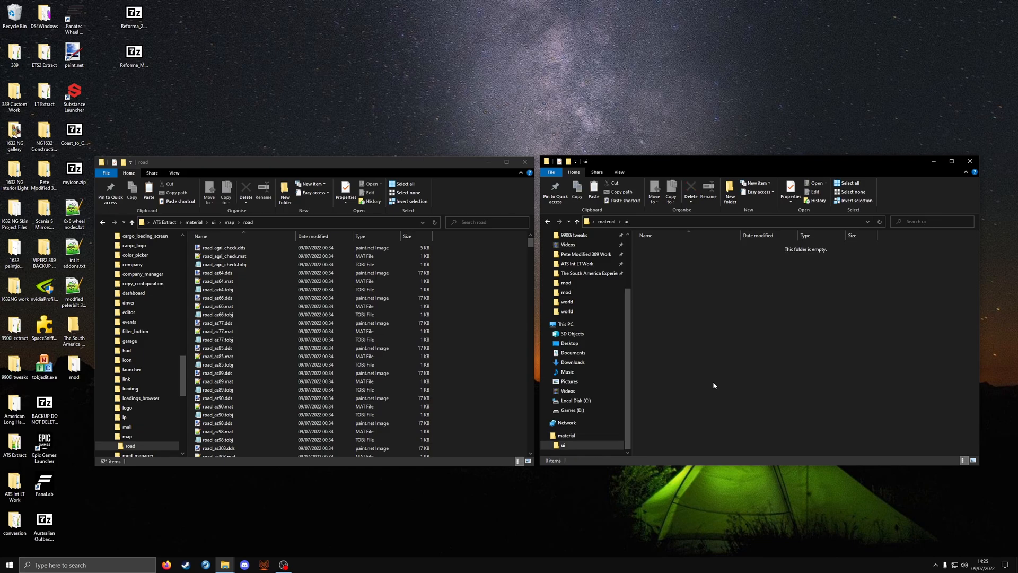
right_click(713, 386)
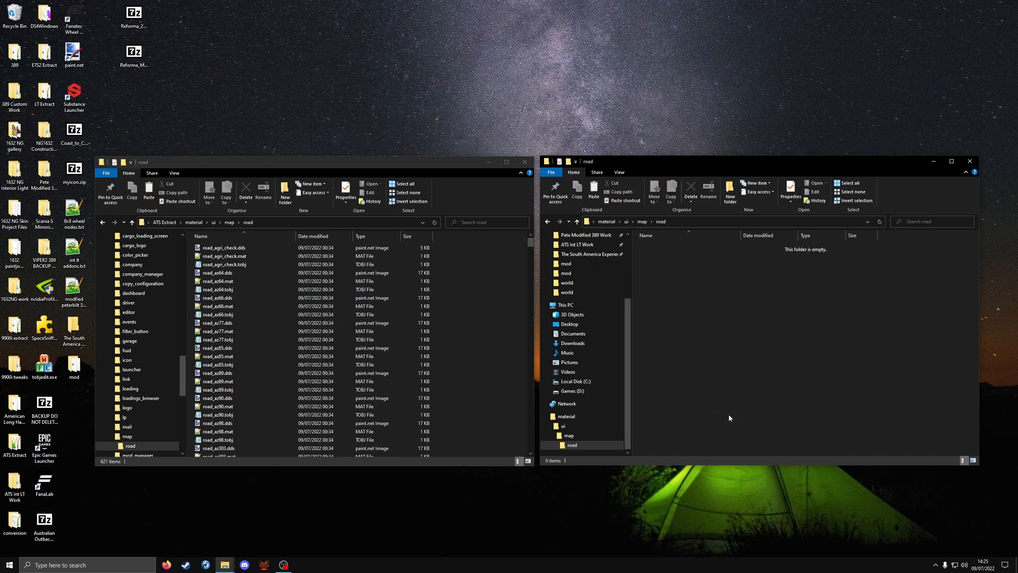
click(218, 273)
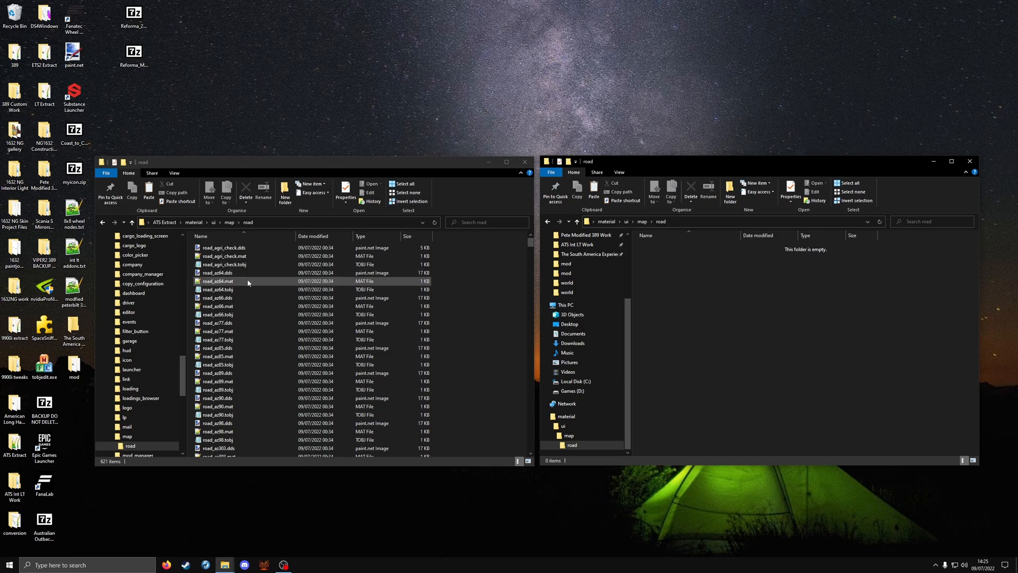
Copy road_ad64.dds and road_ad64.mat into the desktop road folder and rename the .mat to road_myicon.mat
click(219, 273)
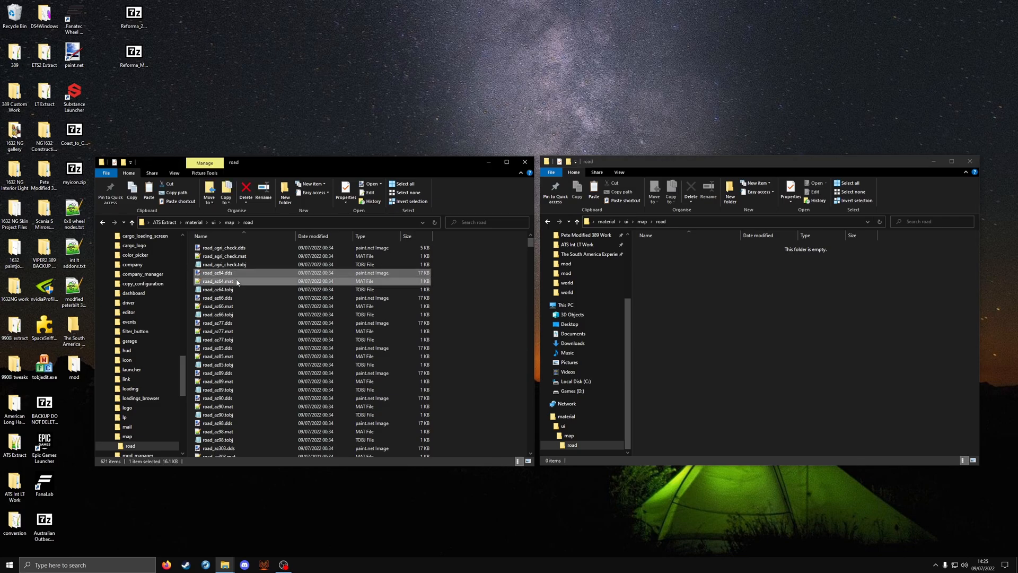
click(217, 272)
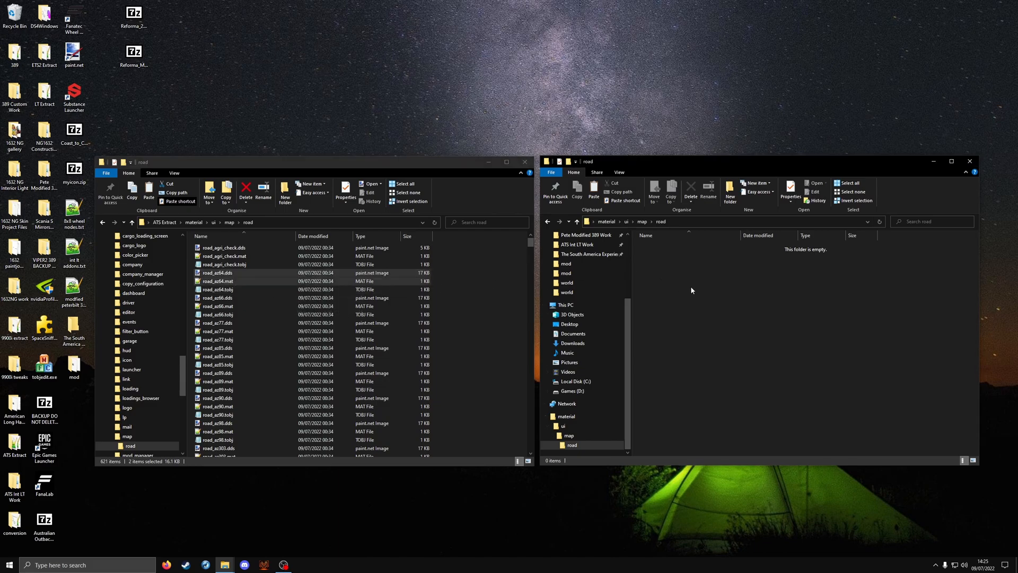
click(594, 188)
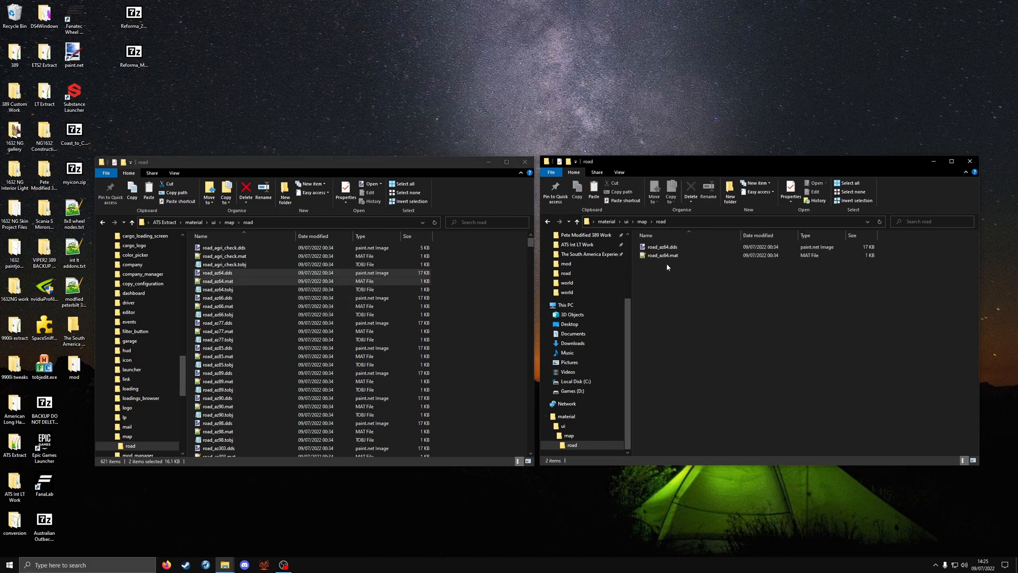
mouse_move(661, 247)
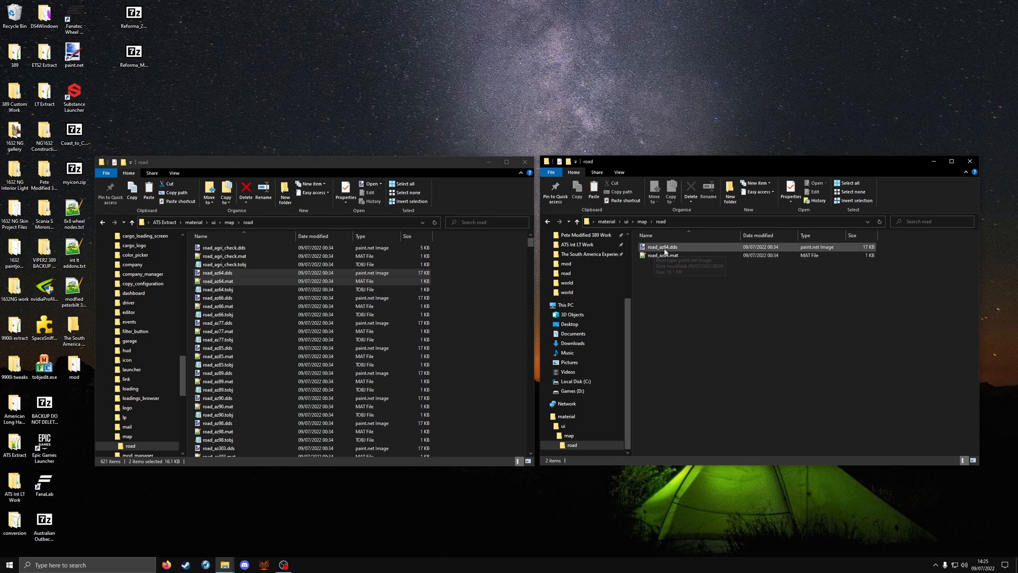
mouse_move(666, 254)
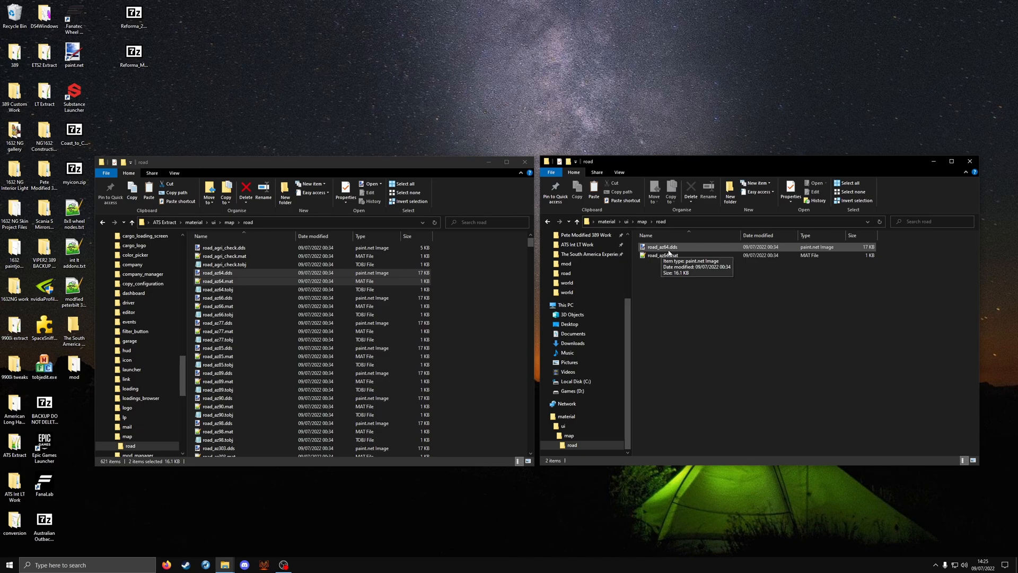
click(662, 255)
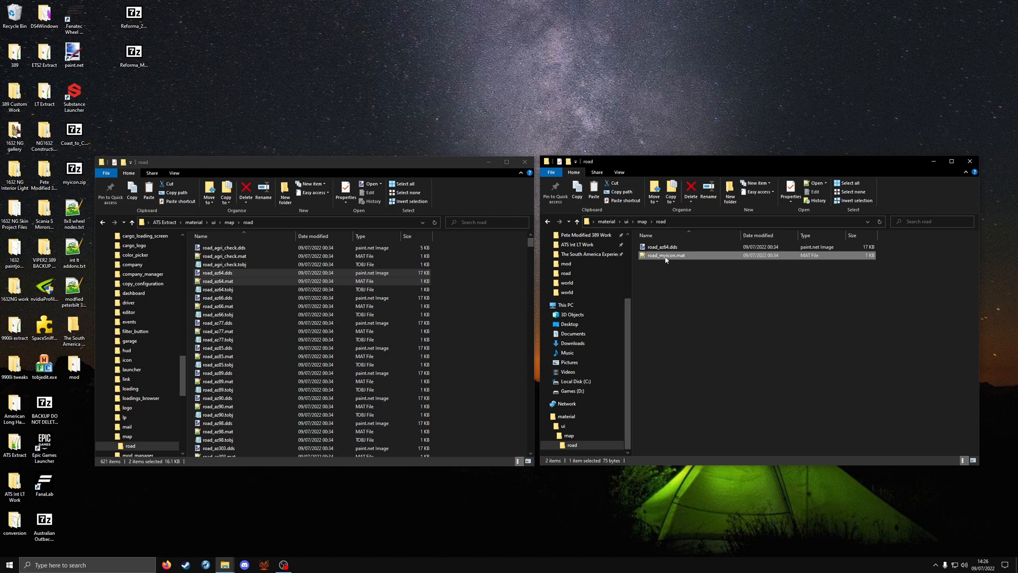
Edit road_myicon.mat so its texture reference reads road_myicon, save it, and return to road_ad64.dds
double_click(666, 254)
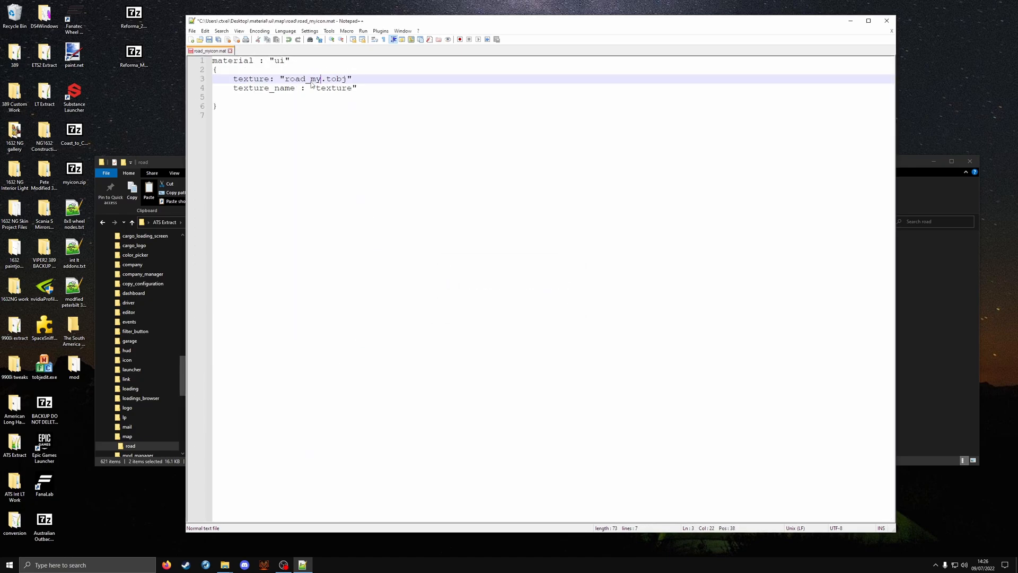
text(icon)
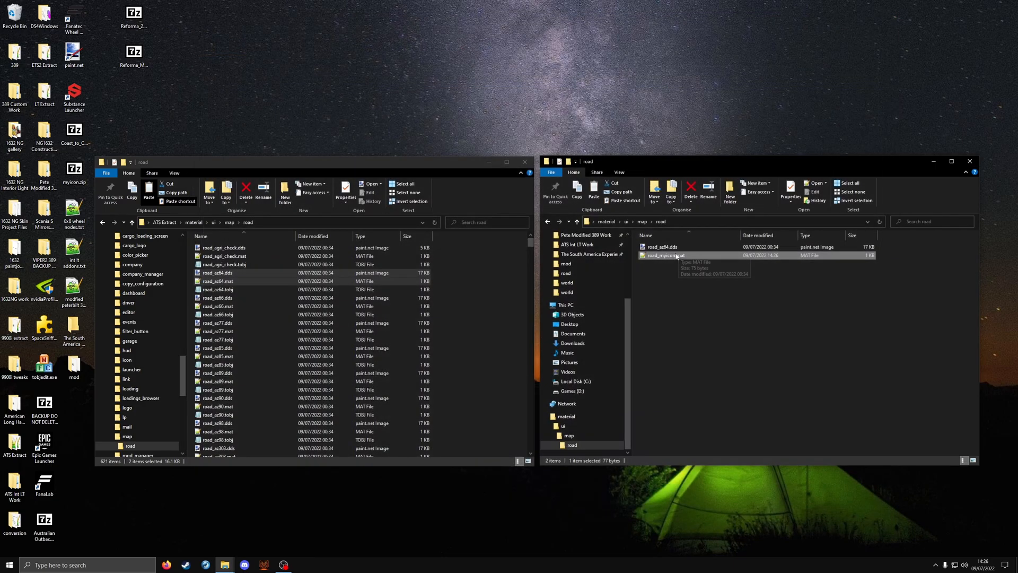
click(661, 247)
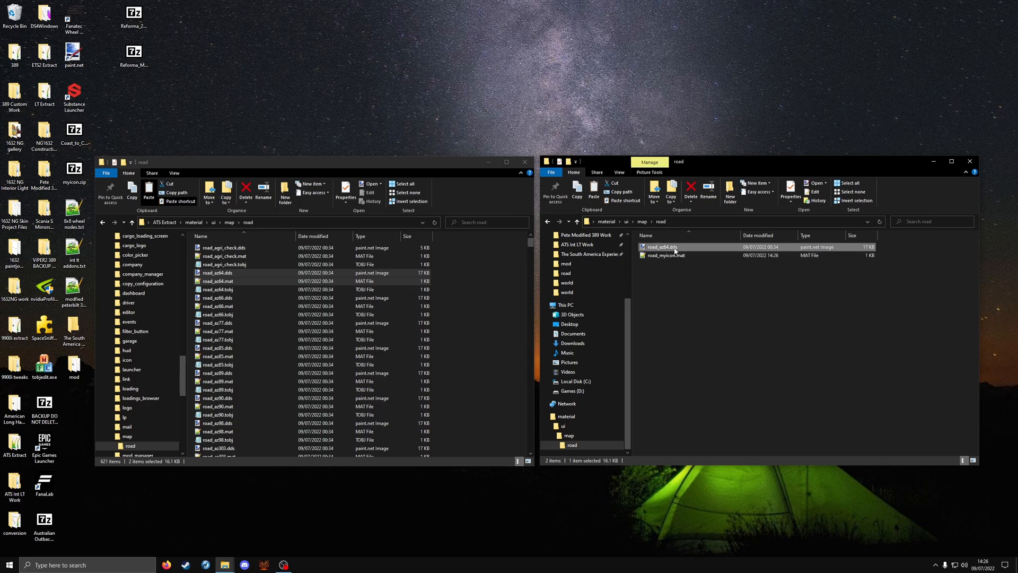
Open road_ad64.dds in paint.net and confirm its 64×64 size without resizing
double_click(662, 247)
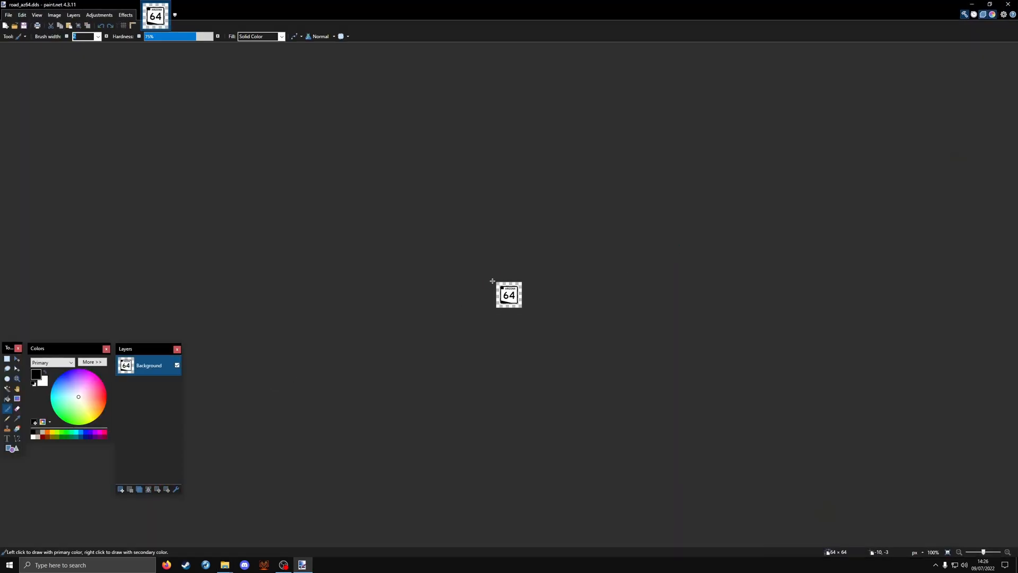
click(54, 14)
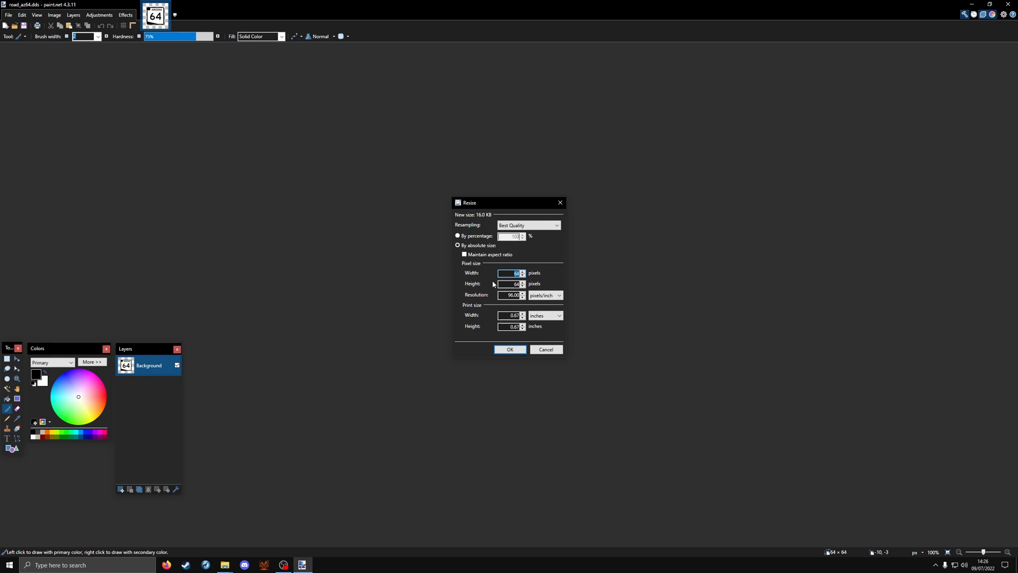
click(510, 349)
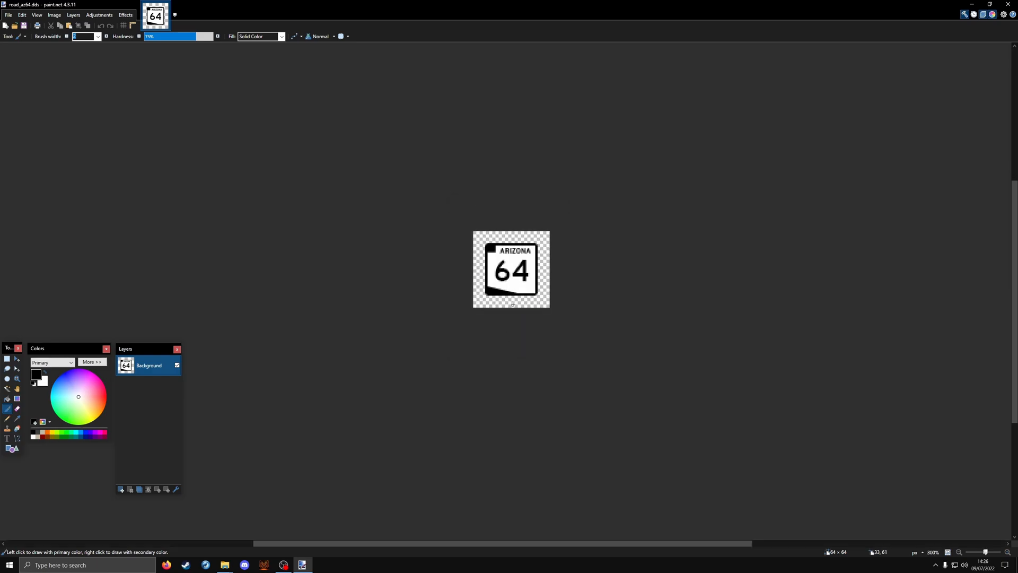
Erase the Arizona 64 sign to a blank canvas and add a new layer for the cyan fill
click(17, 398)
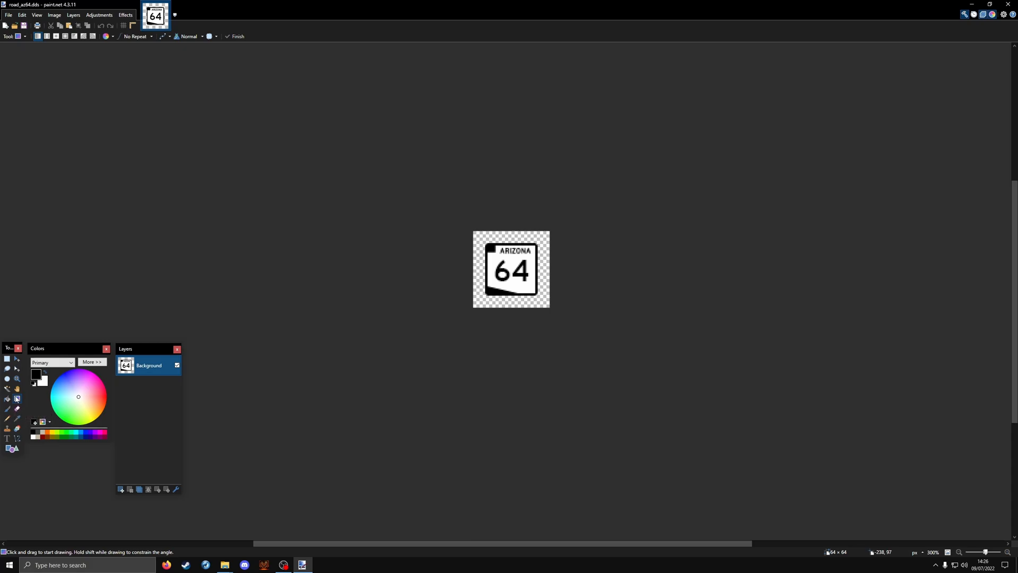
click(16, 409)
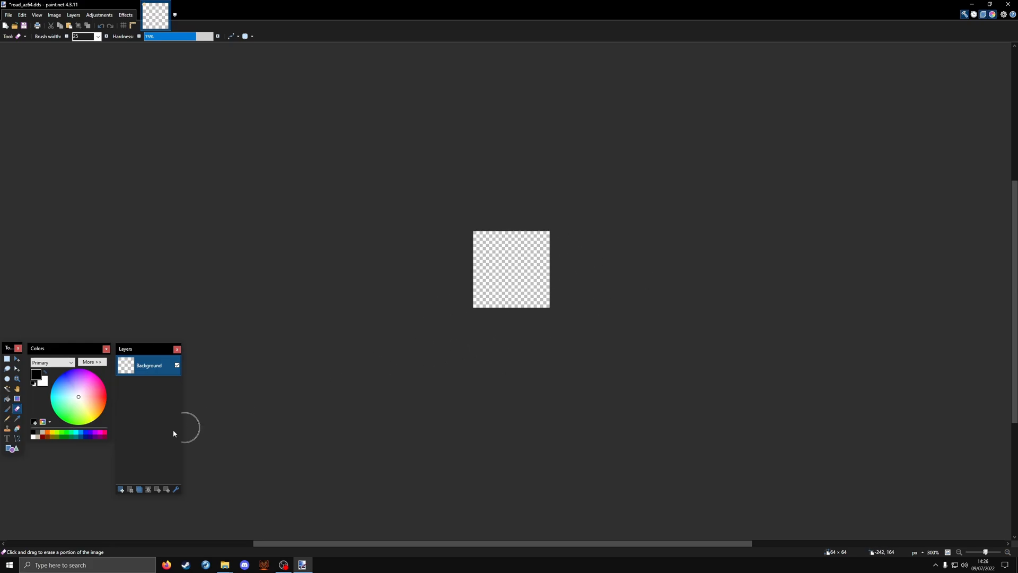
click(121, 488)
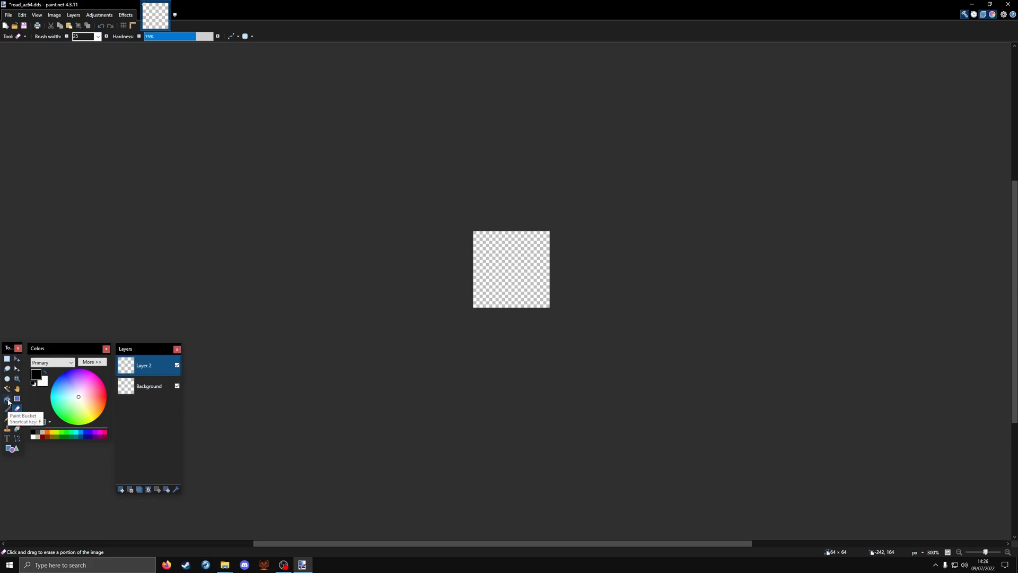
mouse_move(452, 297)
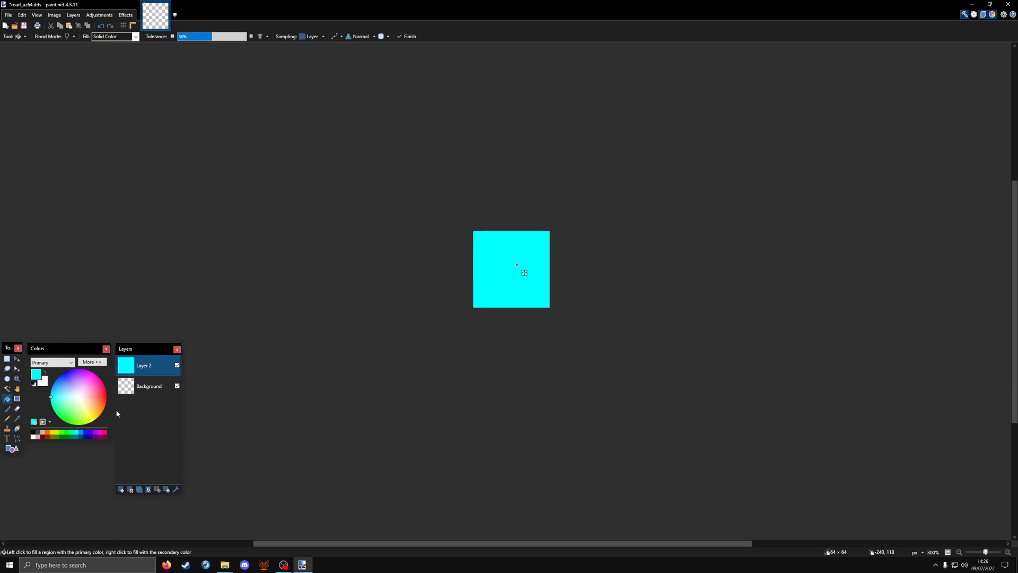
Add bold black M25 lettering on its own new layer over the cyan square
click(121, 488)
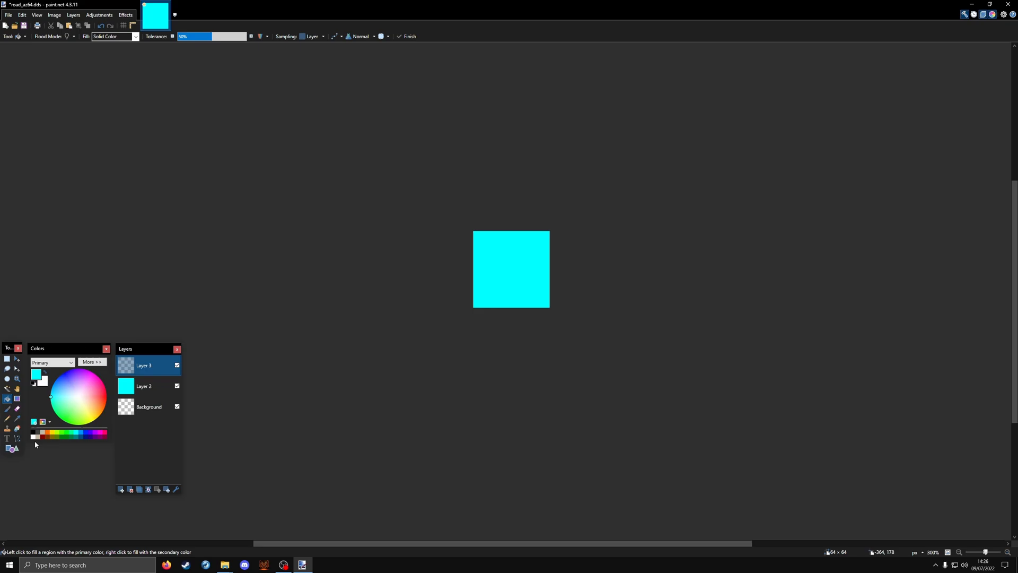
click(7, 439)
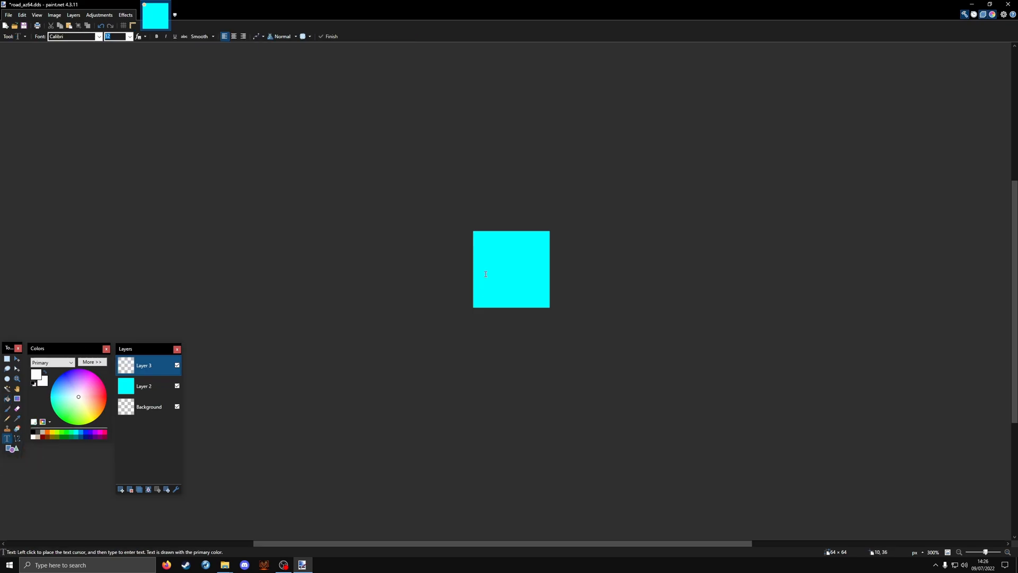
click(486, 271)
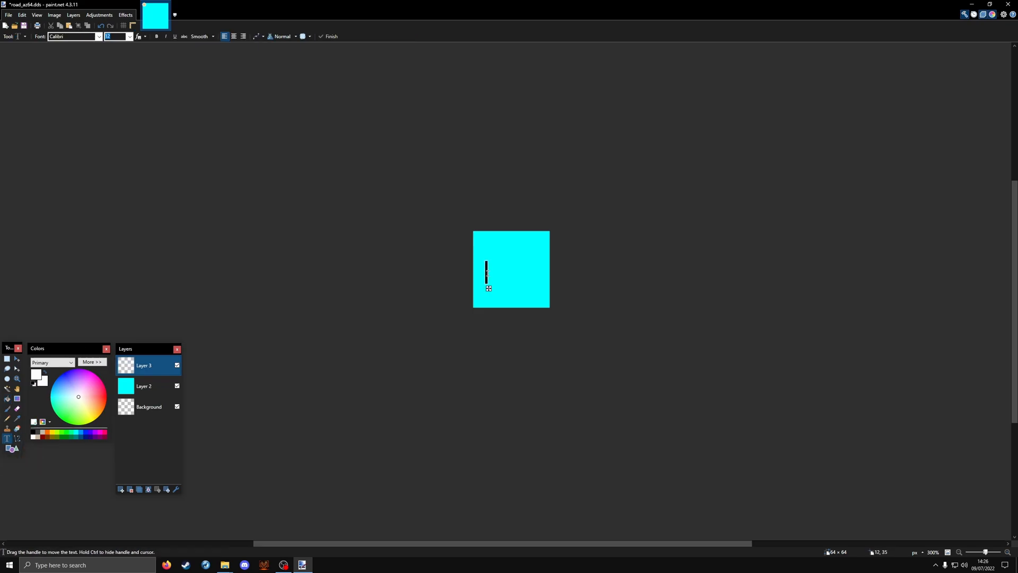
text(M25)
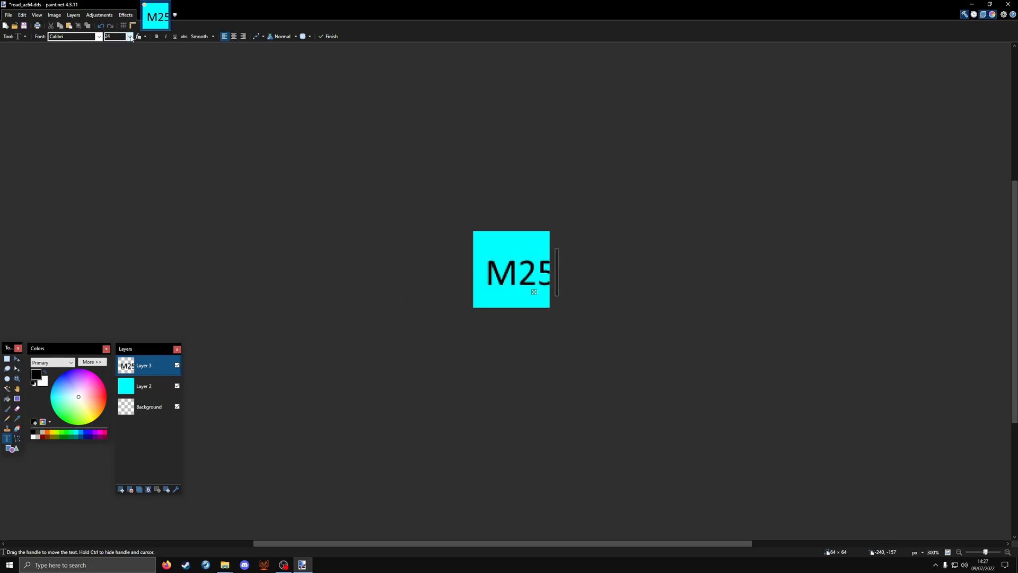
click(129, 37)
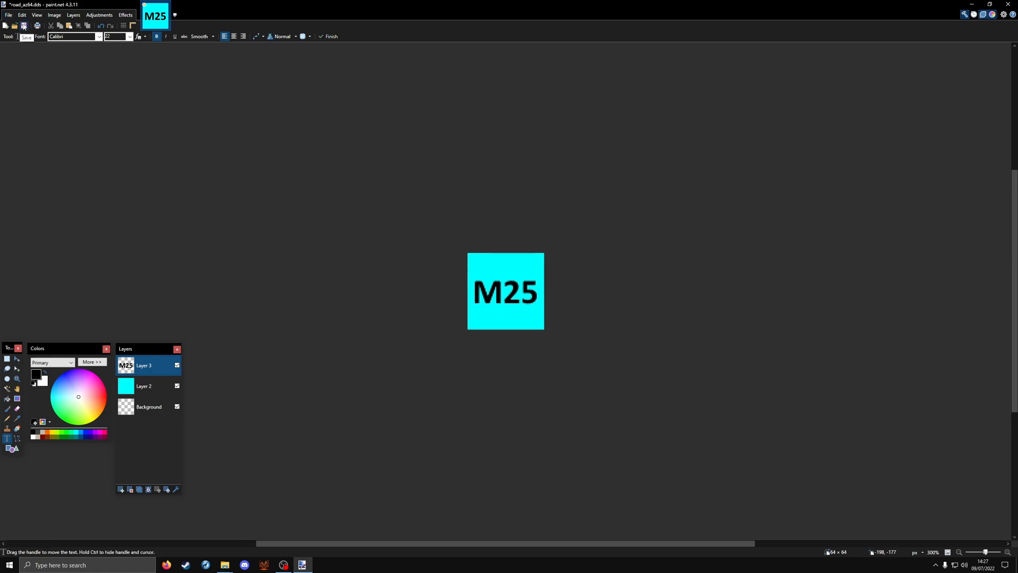
mouse_move(421, 312)
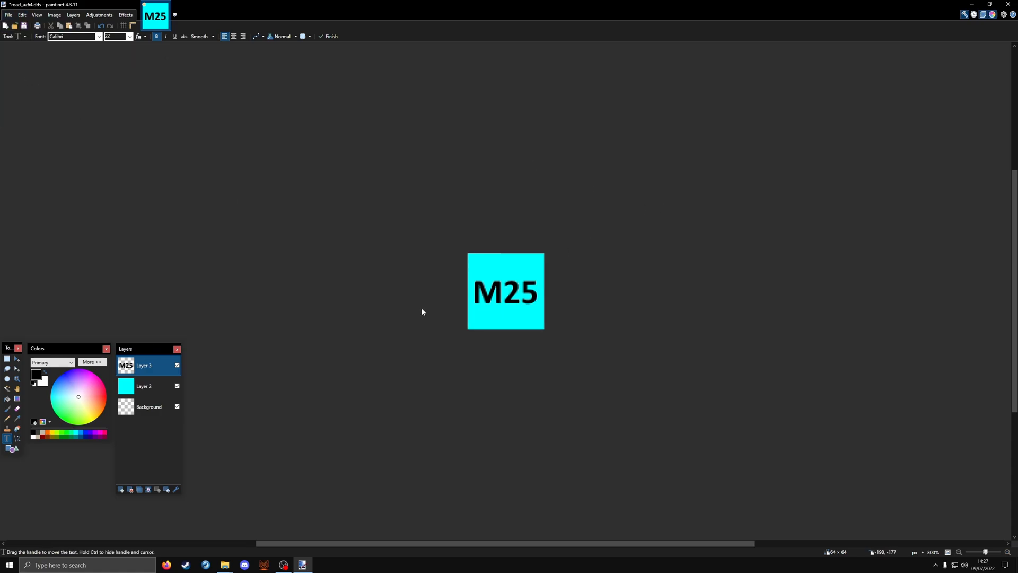
Save the icon as road_myicon.dds in DirectDraw Surface (DDS) format in the road folder
click(9, 14)
text(road_)
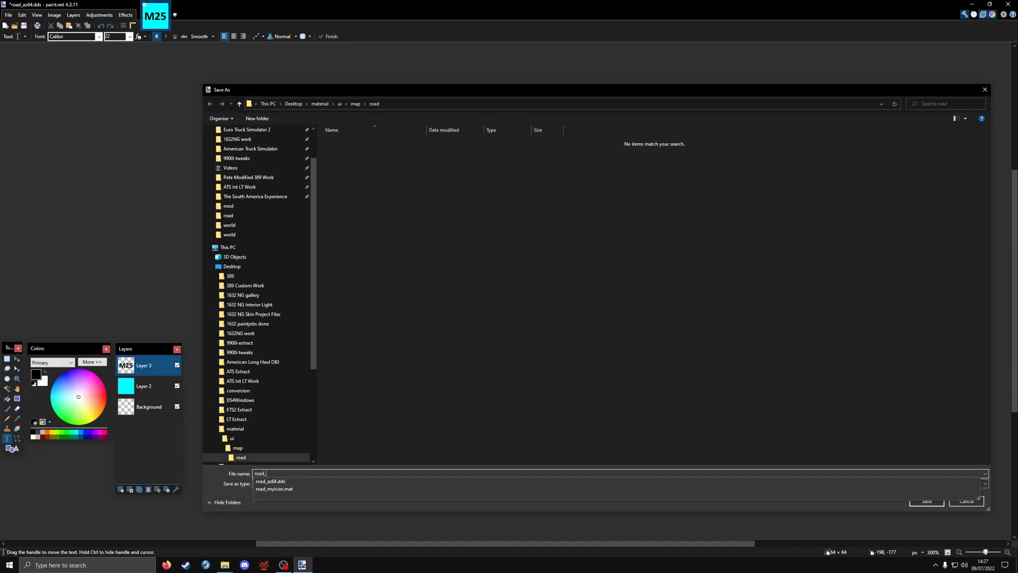
click(274, 488)
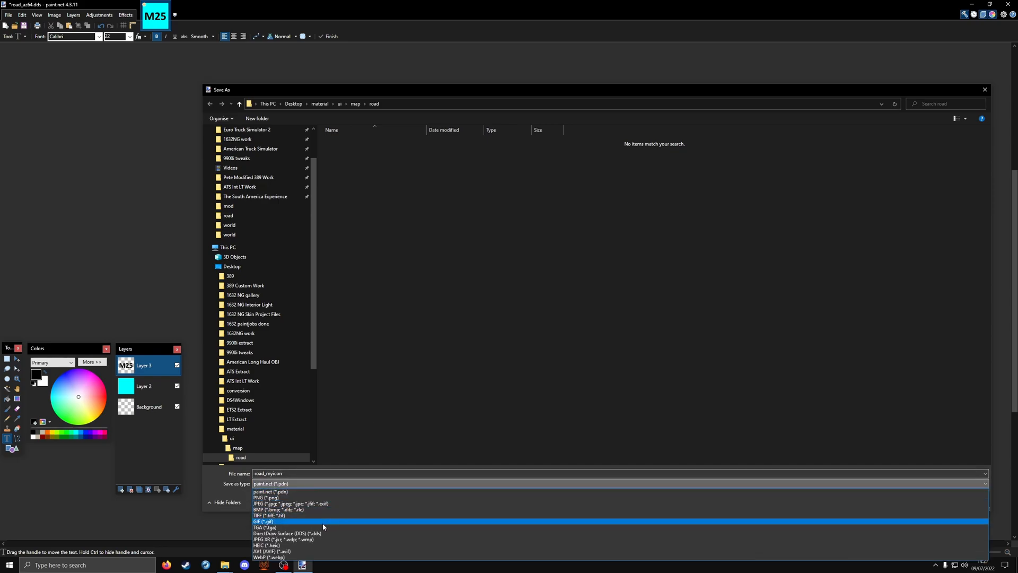
click(285, 533)
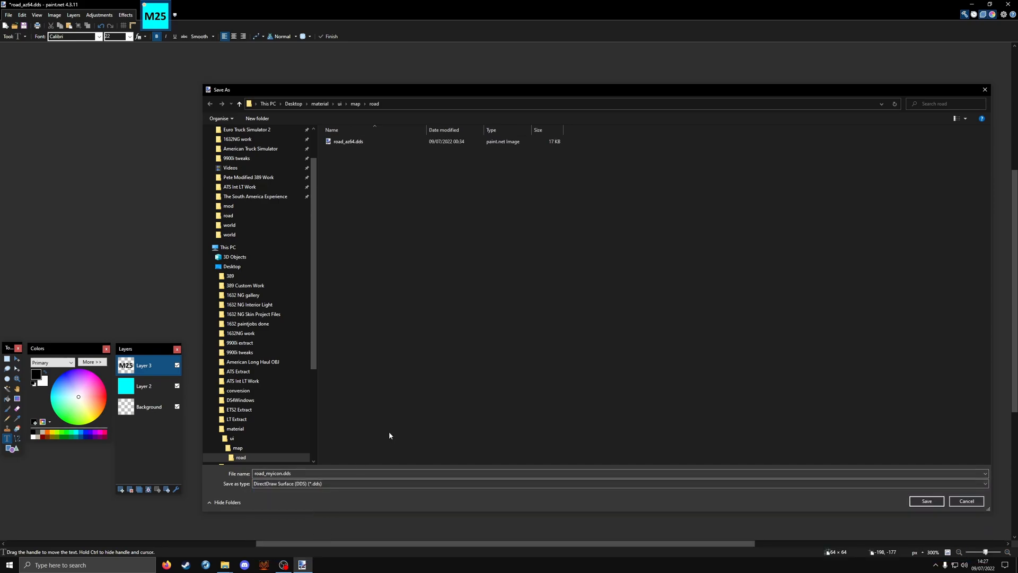
click(925, 500)
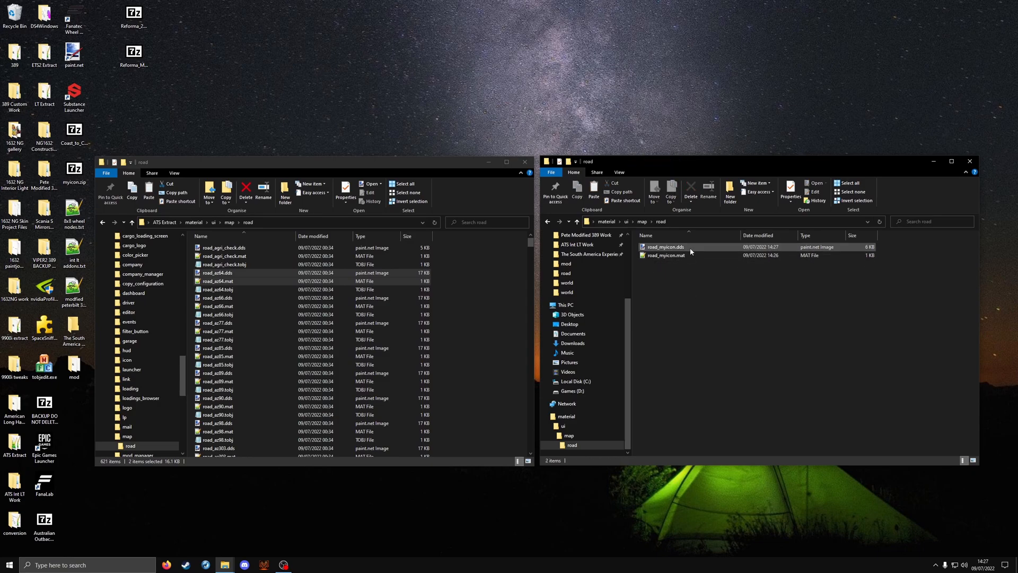
mouse_move(665, 247)
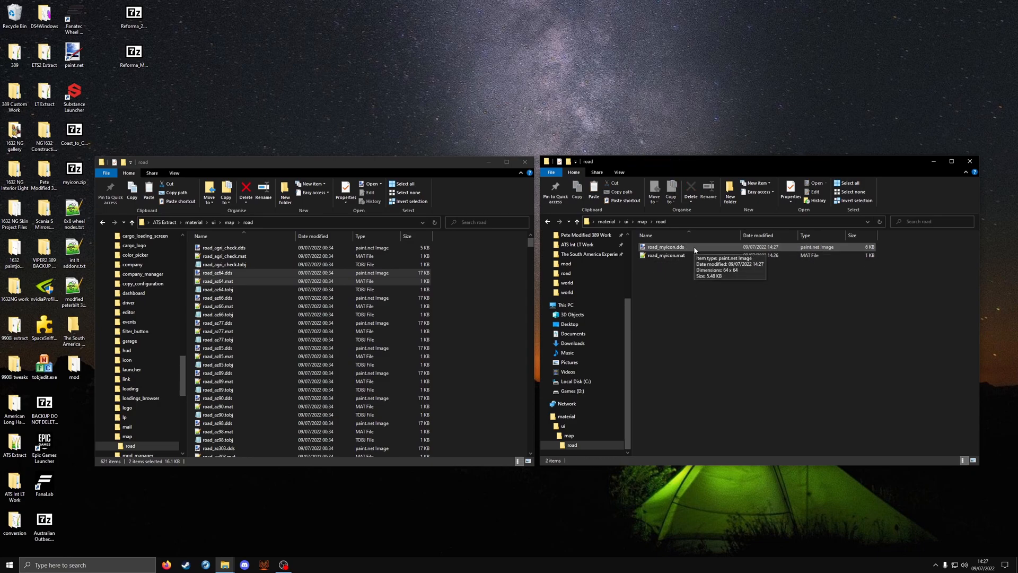
mouse_move(670, 254)
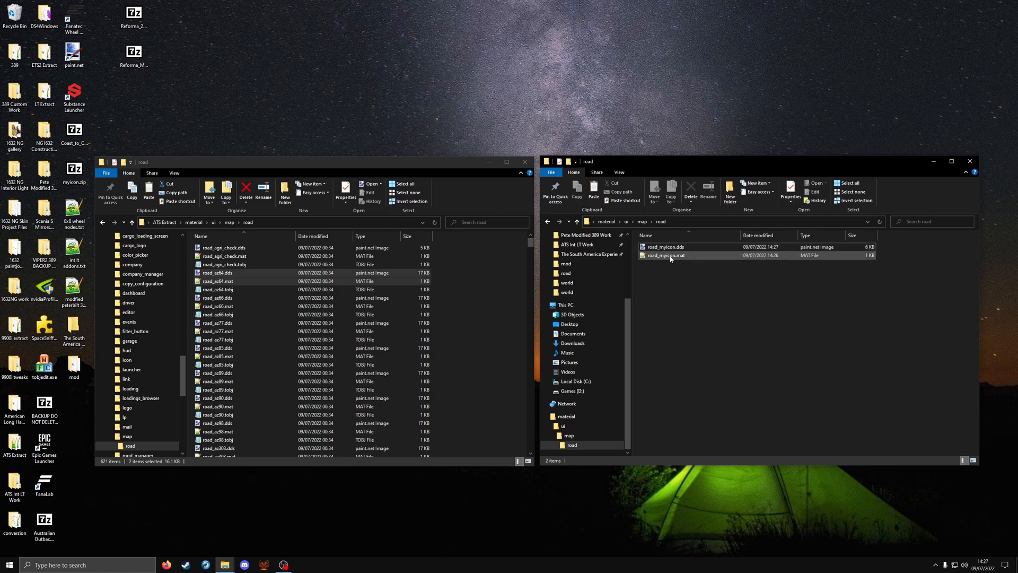
Check the road folder now holds road_myicon.dds beside road_myicon.mat
double_click(666, 254)
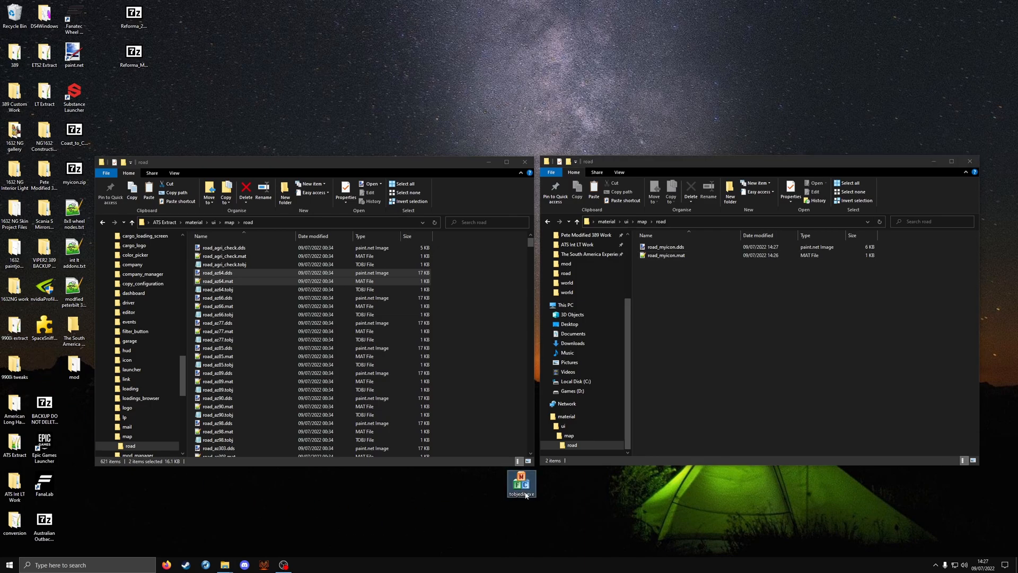
mouse_move(523, 483)
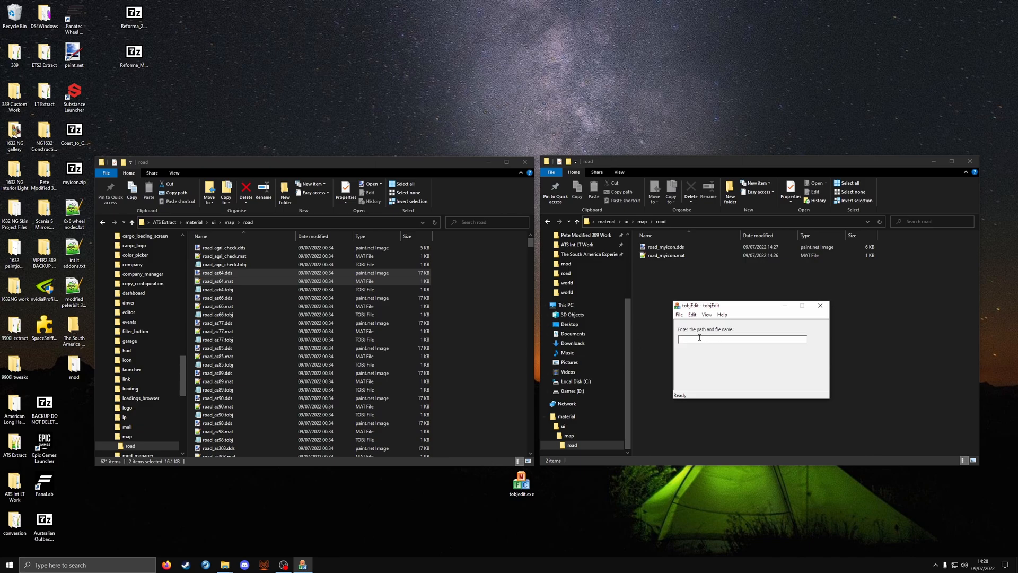
Enter the texture path /material/ui/map/road/road_myicon.dds in tobjEdit
text(/material/ui/map/road/m)
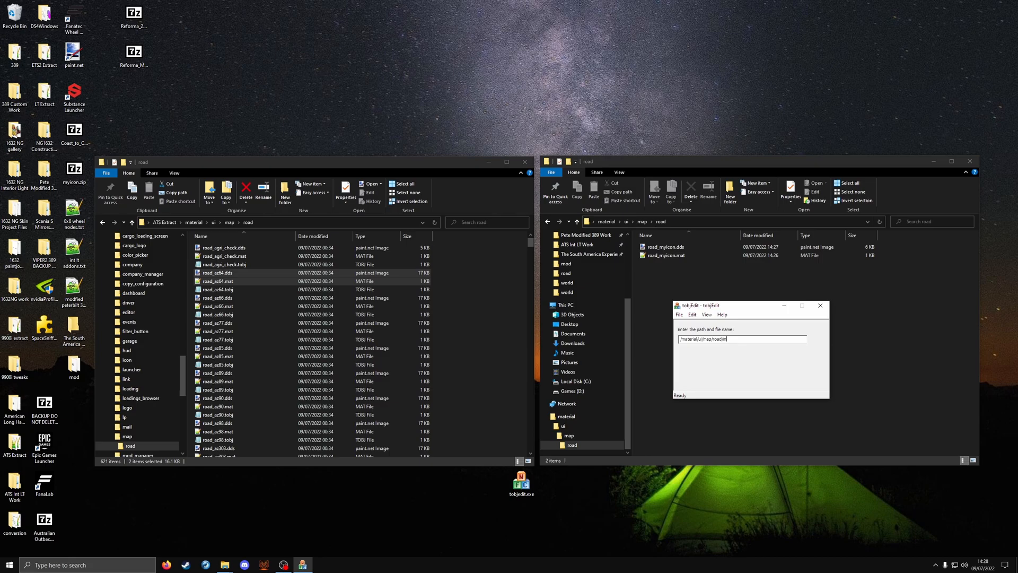
text(road_myicon.dds)
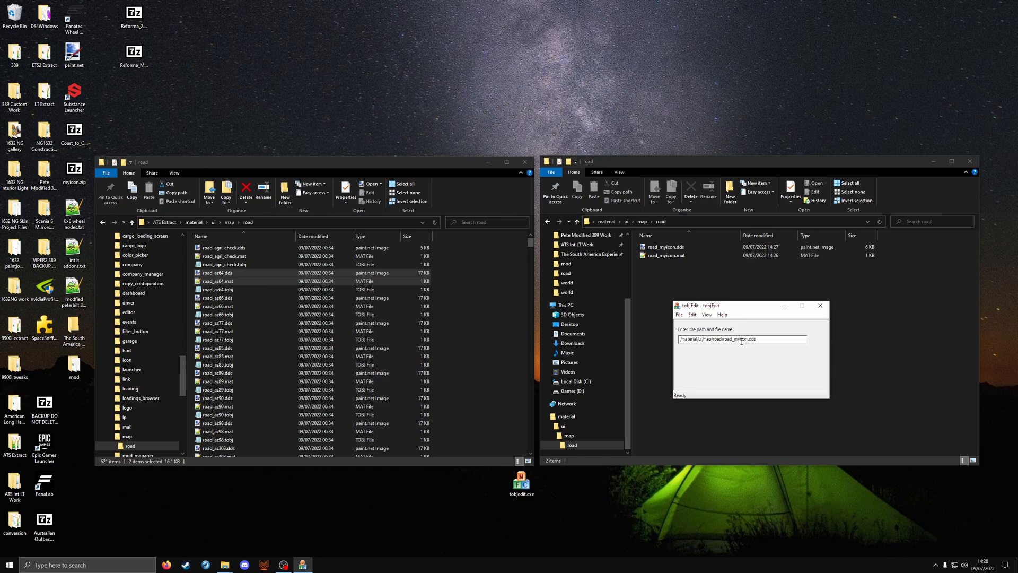
Save the texture object as road_myicon.tobj into the mod's road folder
click(679, 314)
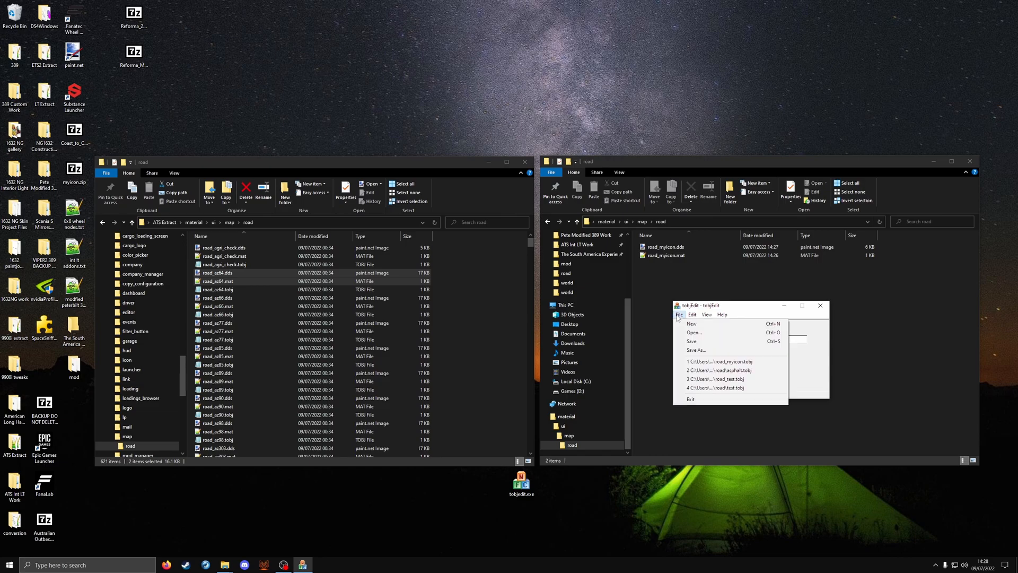
click(695, 350)
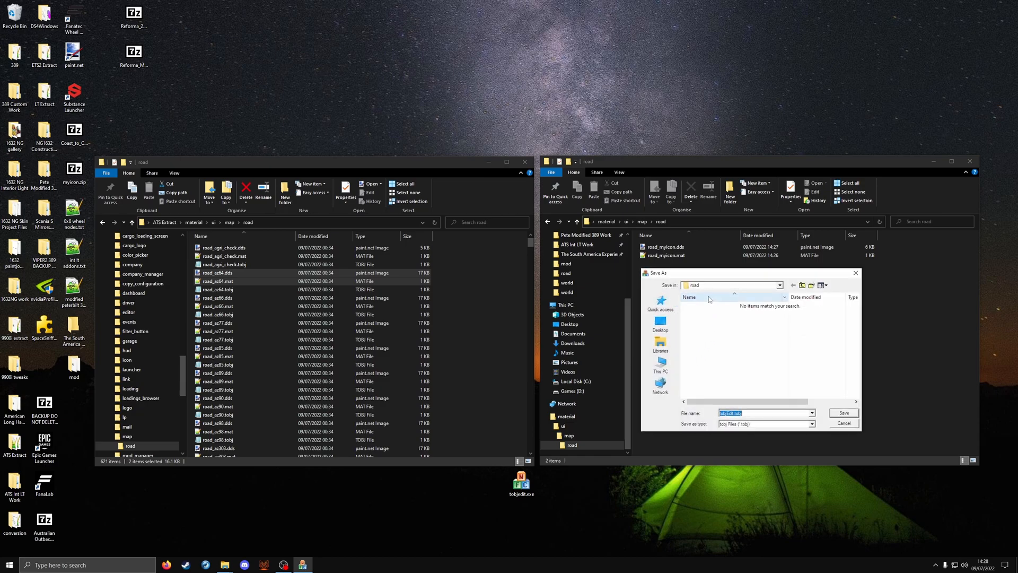
click(783, 285)
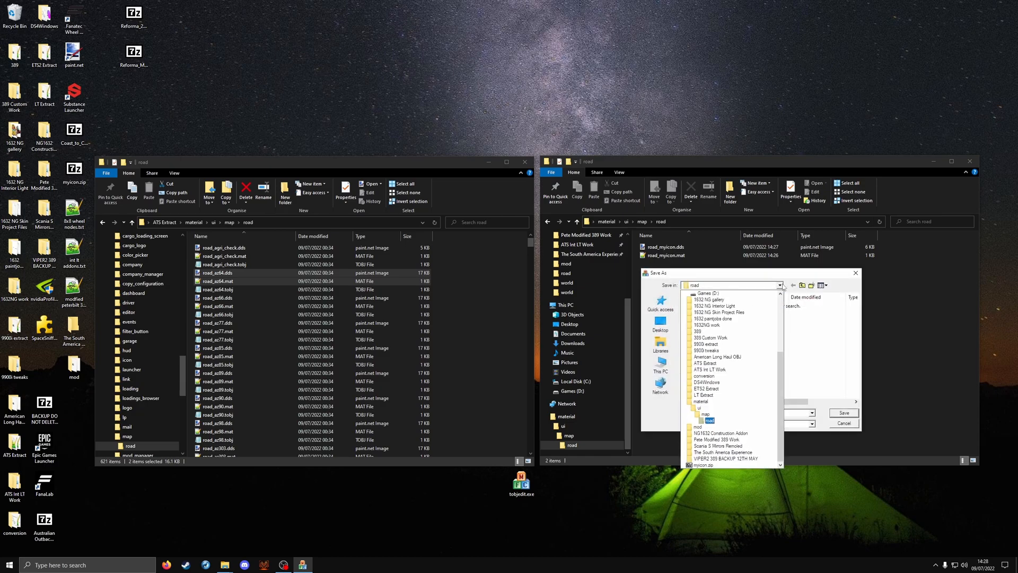
click(701, 401)
text(road_myicon)
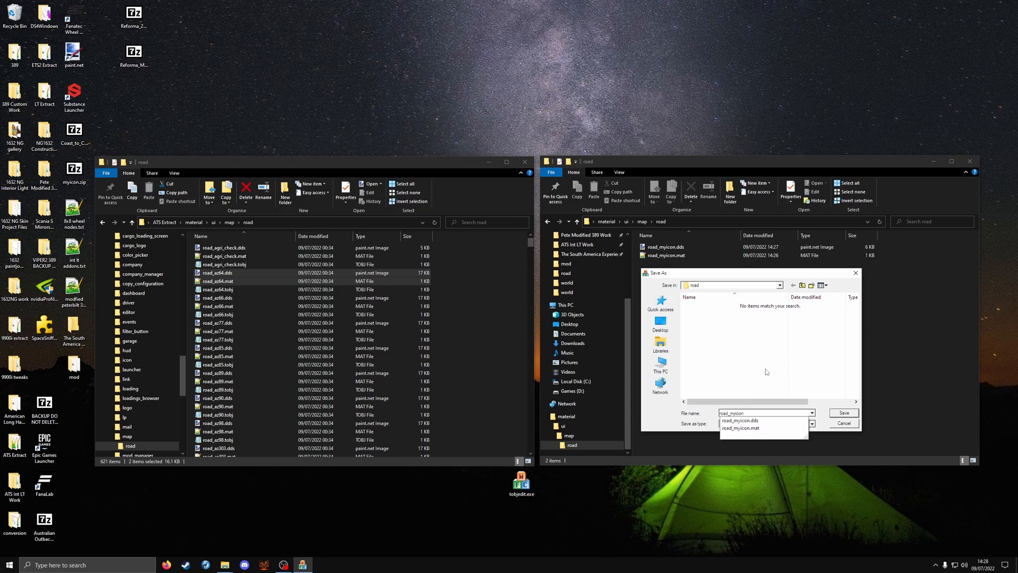
click(740, 427)
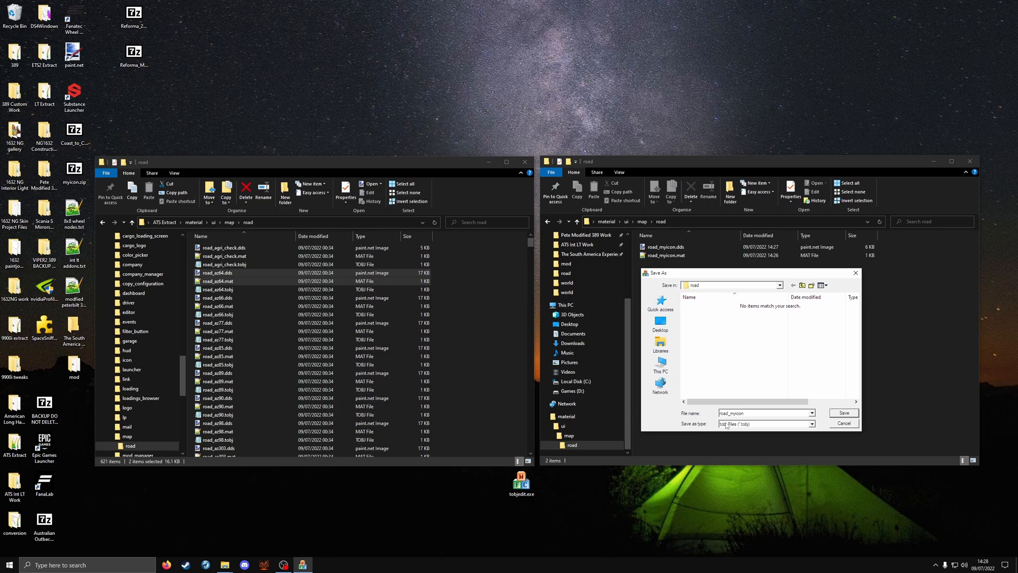
click(843, 412)
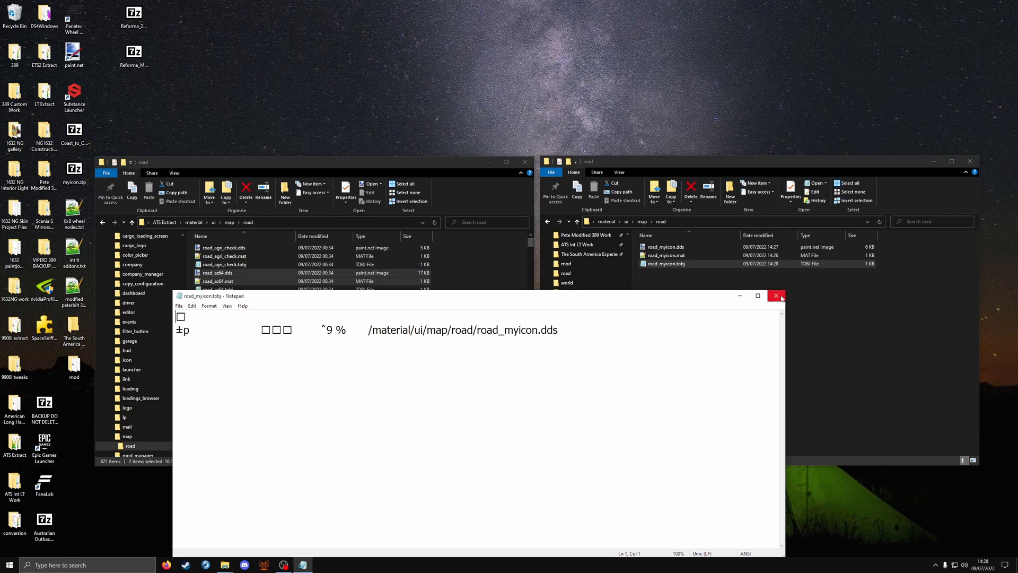
Close Notepad after confirming road_myicon.tobj points to /material/ui/map/road/road_myicon.dds
click(776, 296)
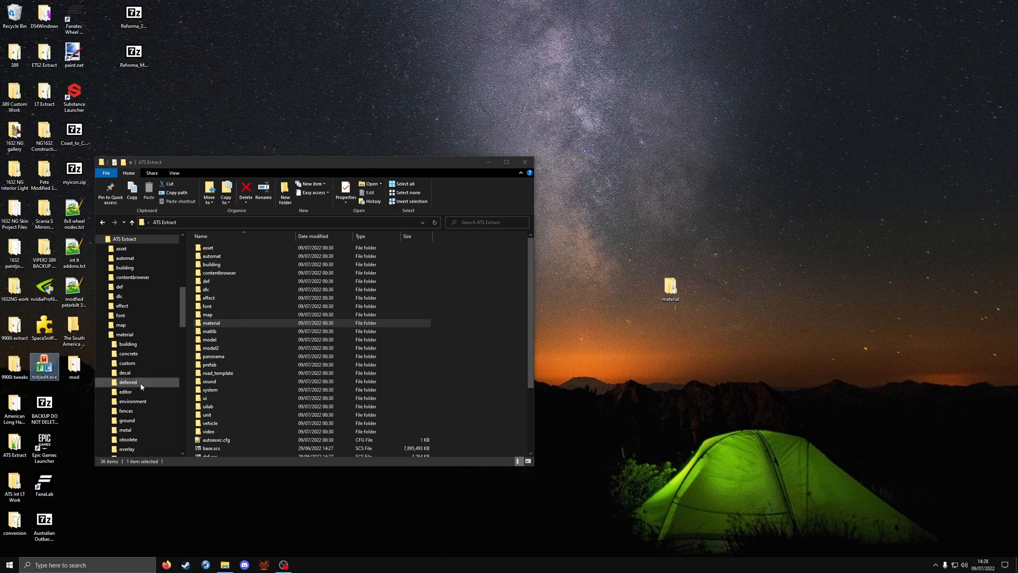
Create a def folder on the desktop with a world folder inside it
right_click(630, 363)
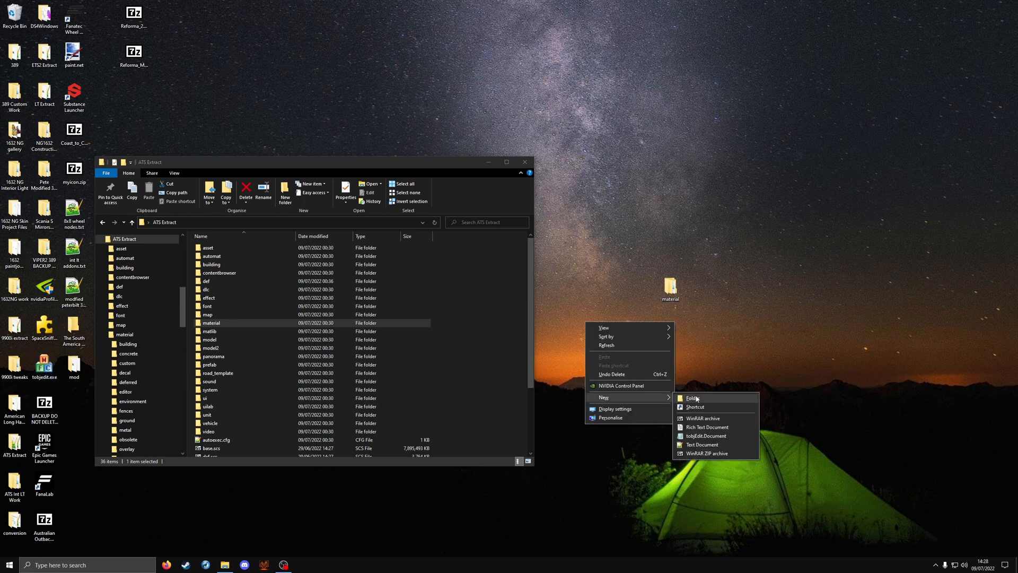
click(694, 398)
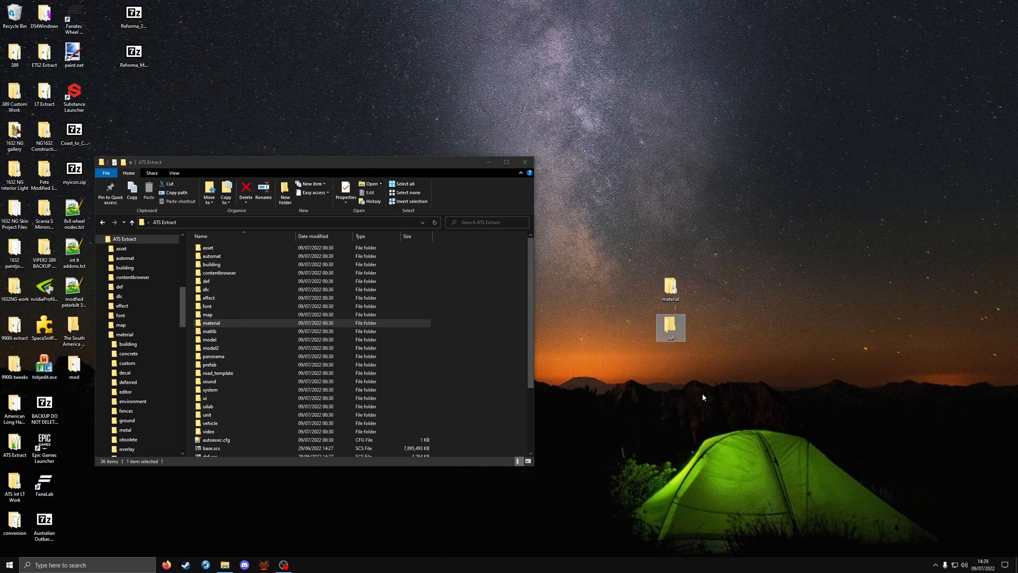
double_click(669, 325)
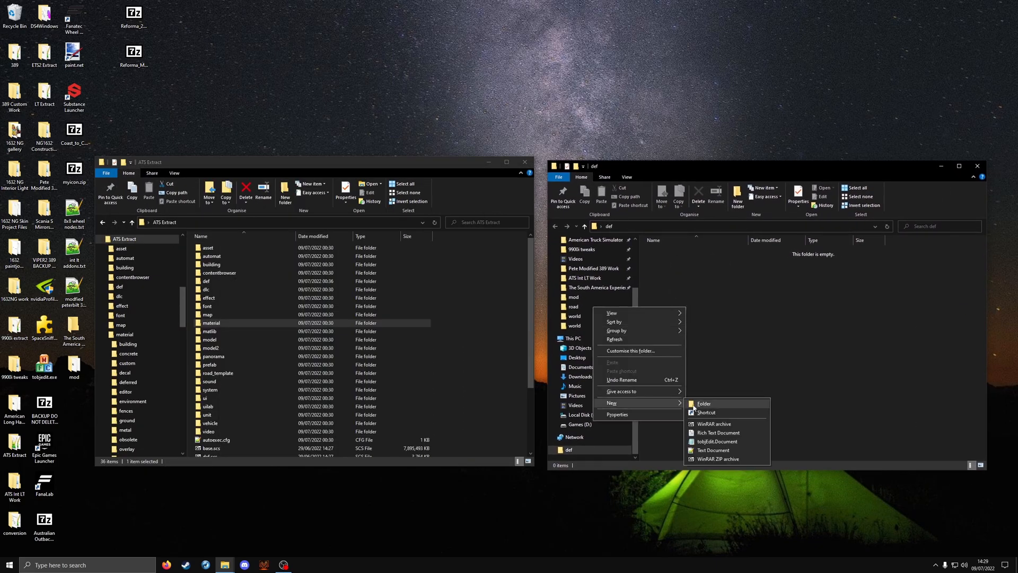
click(704, 403)
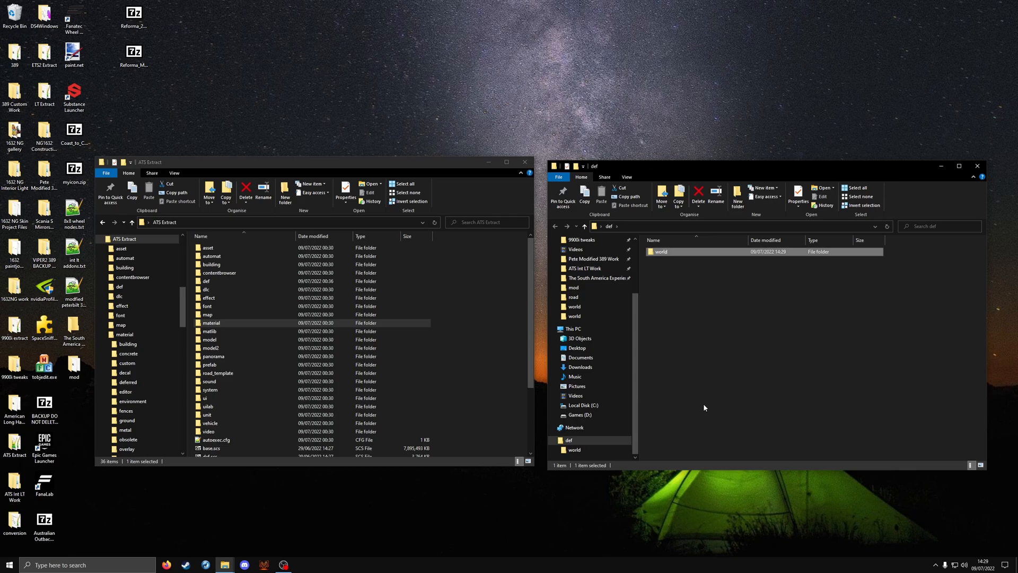
double_click(660, 251)
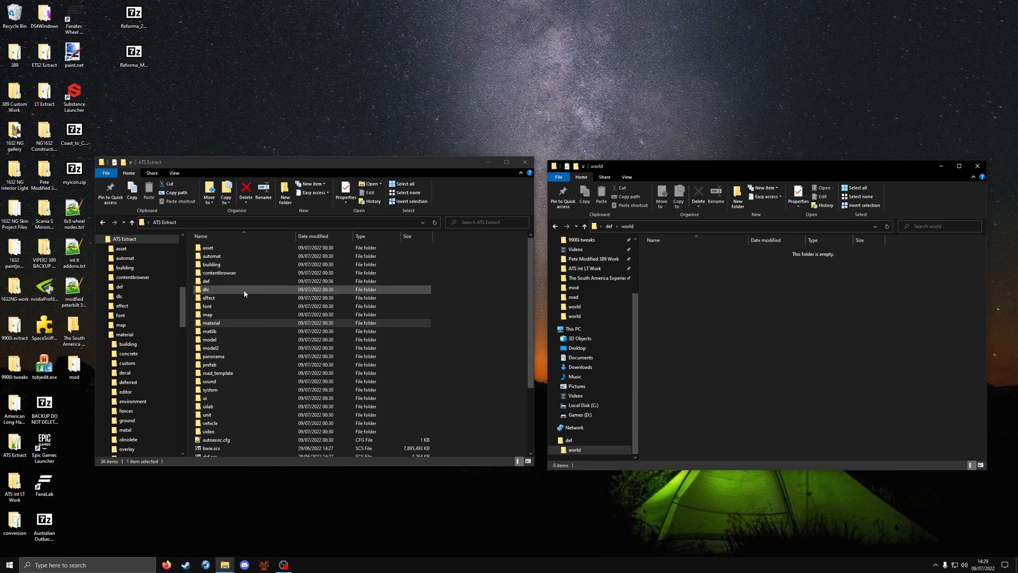
Copy overlay.sii from the extracted game's def\world folder into the new world folder
double_click(207, 279)
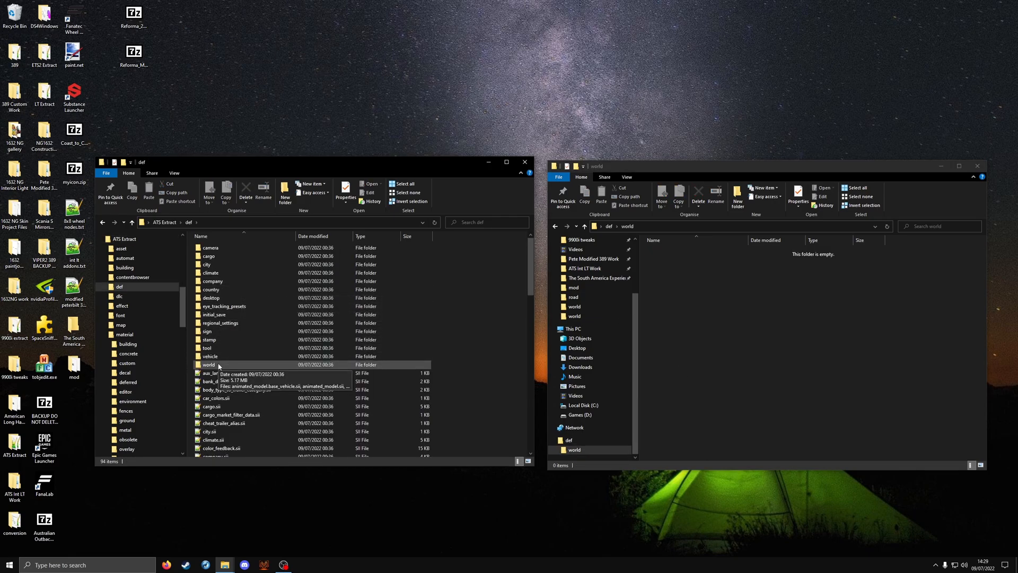
double_click(209, 363)
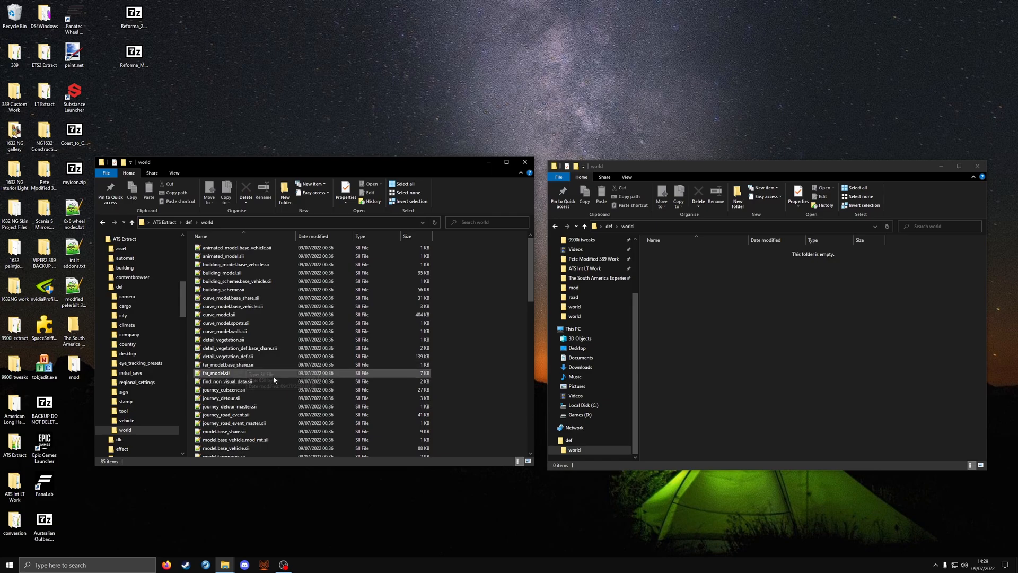
scroll(down, 3)
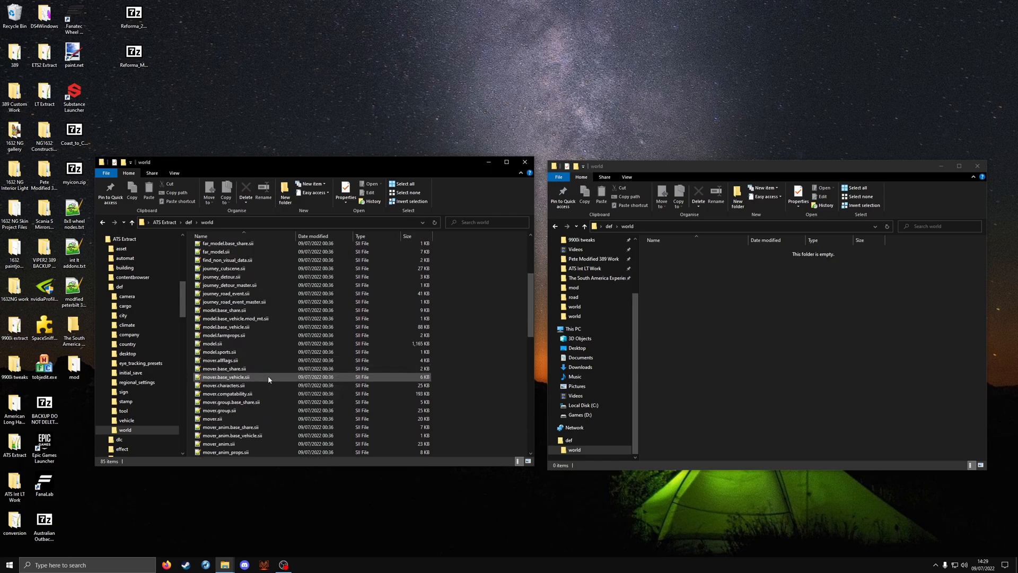
scroll(down, 3)
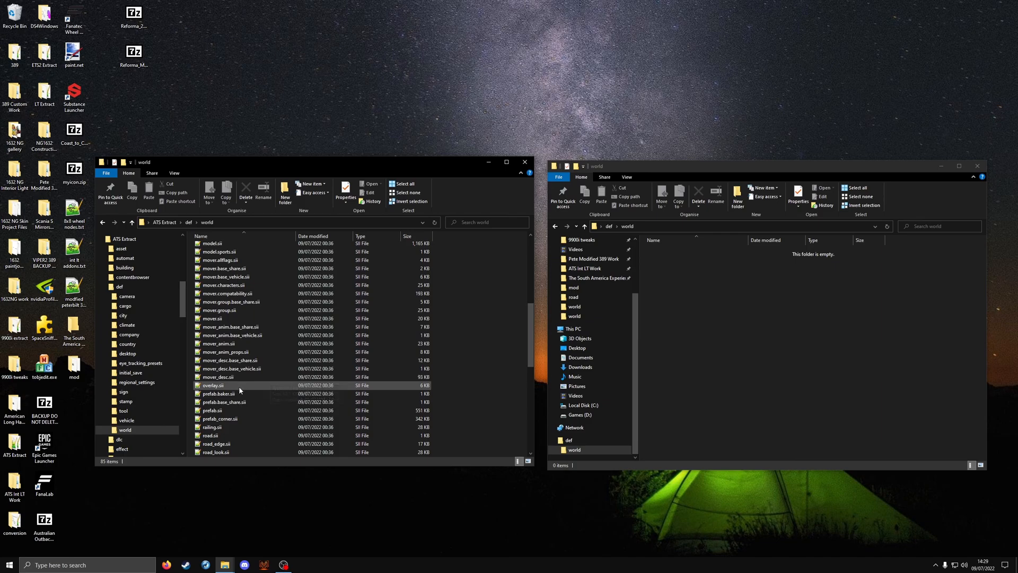
click(215, 385)
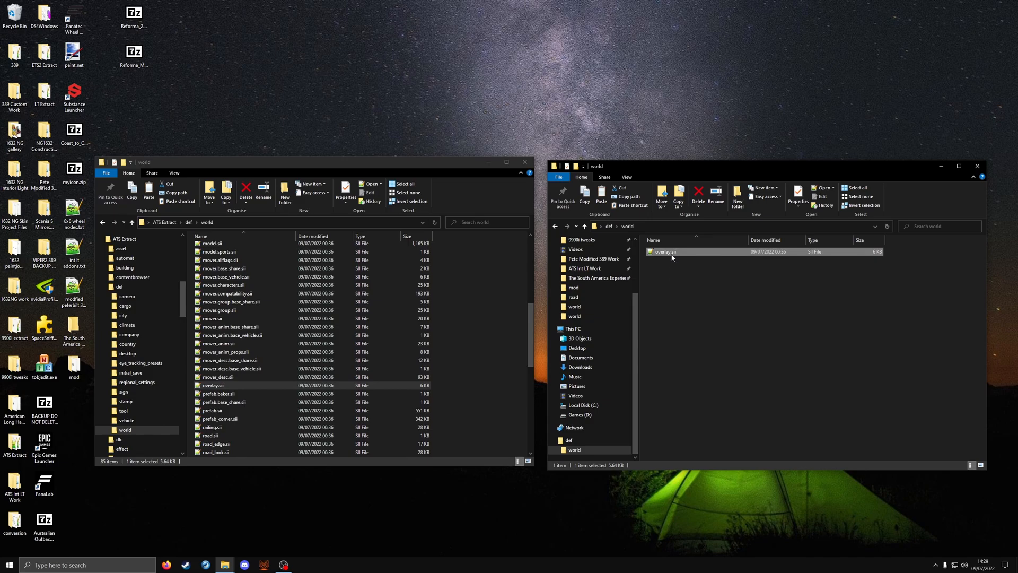
Open the copied overlay.sii and delete the road name entries from line 41 onward
double_click(666, 252)
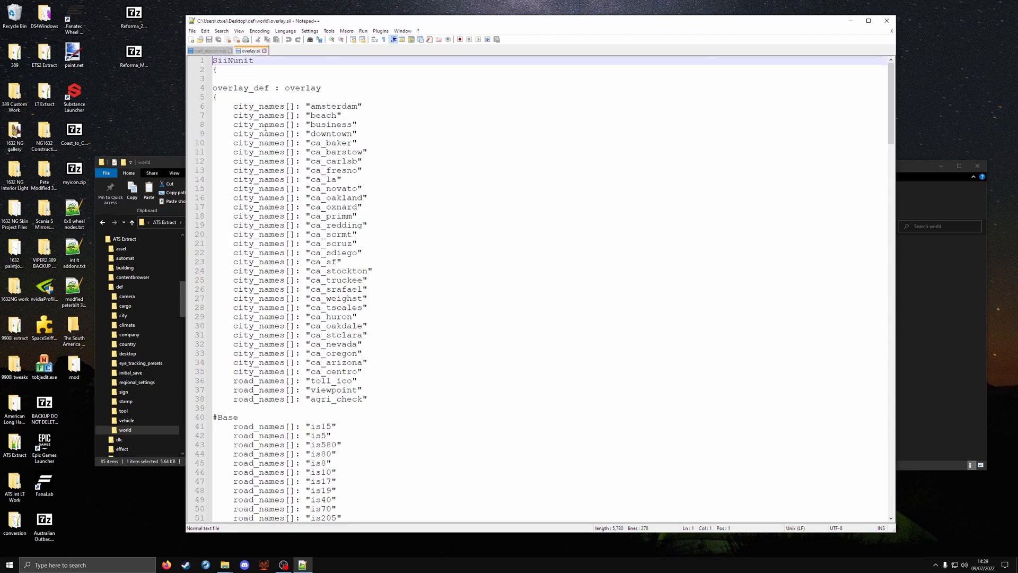
scroll(down, 3)
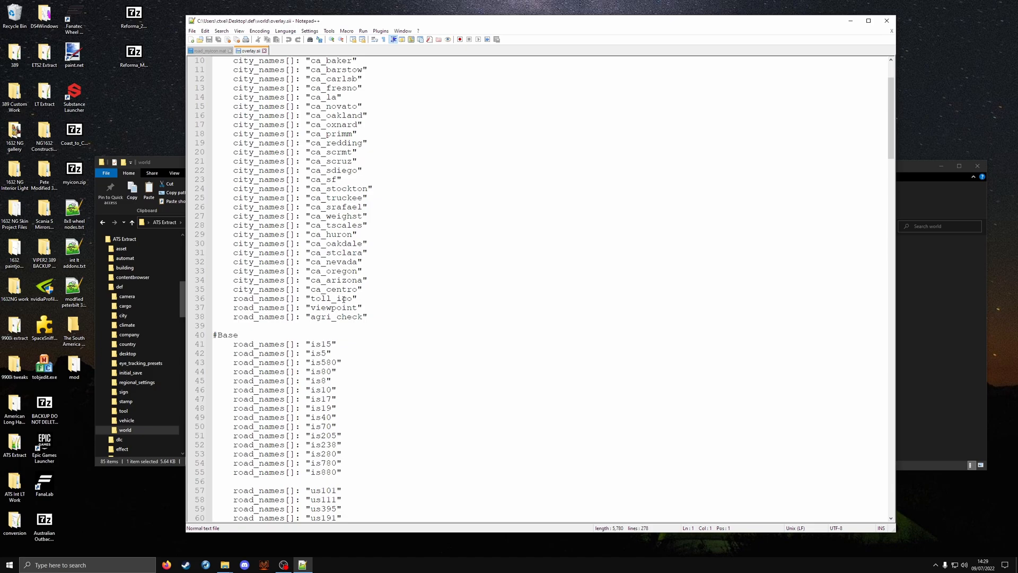
scroll(down, 3)
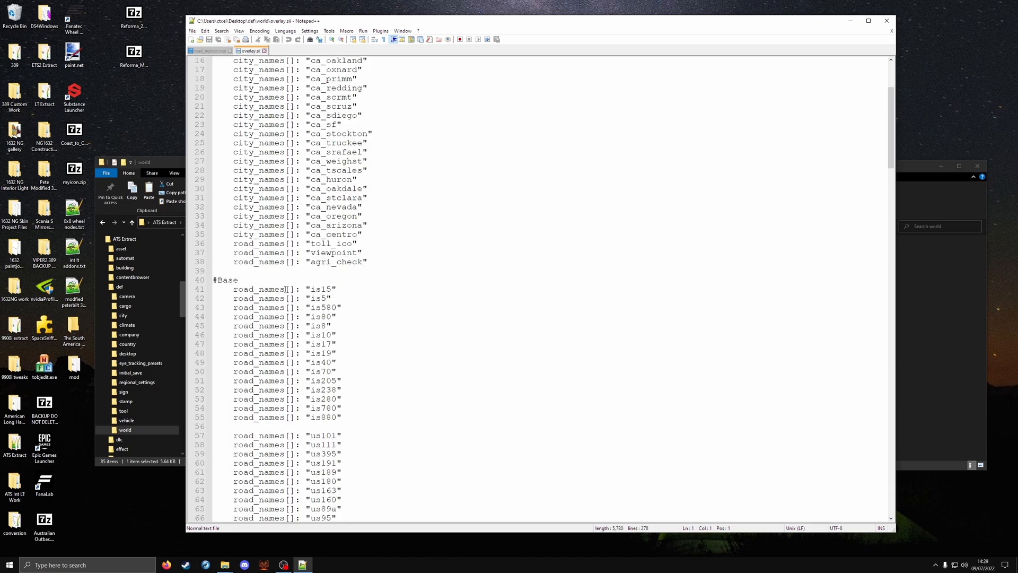
double_click(319, 289)
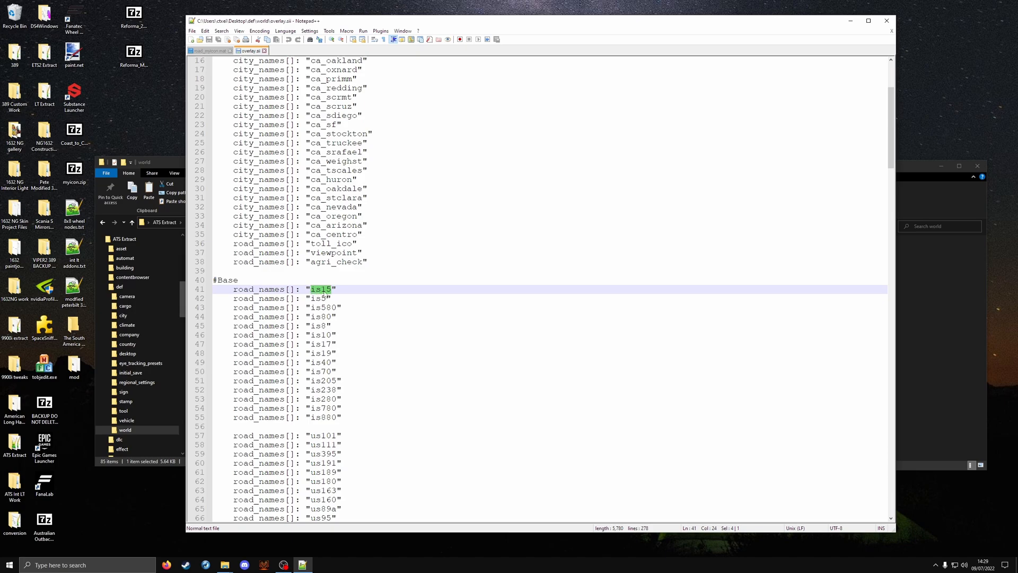
click(318, 326)
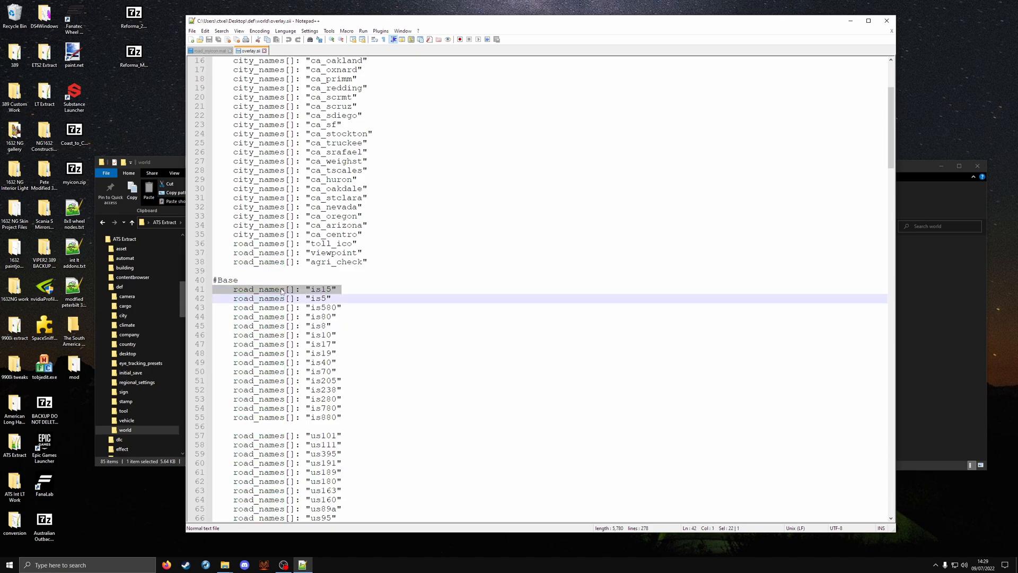
scroll(down, 3)
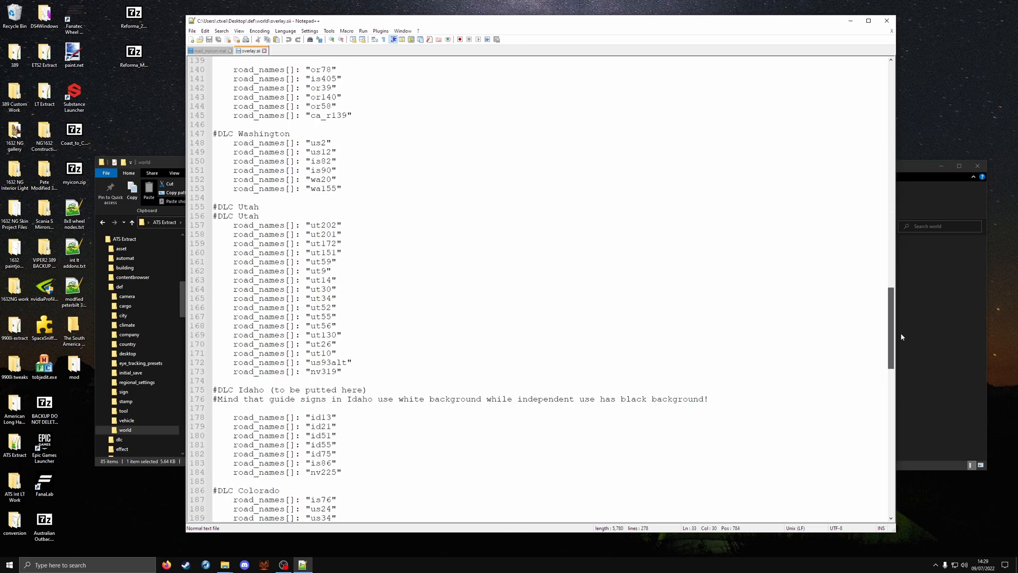
scroll(down, 3)
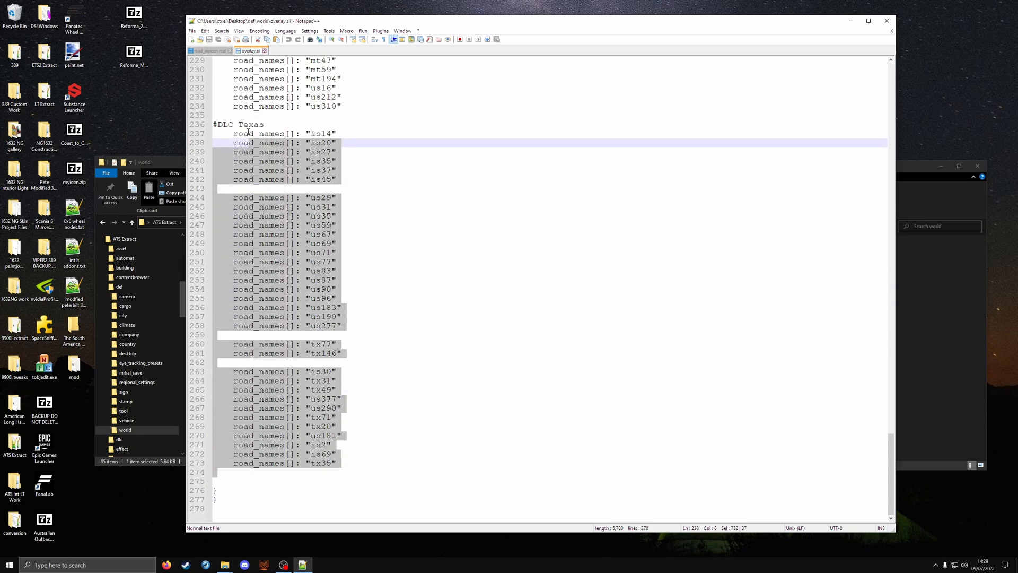
key(ctrl+Home)
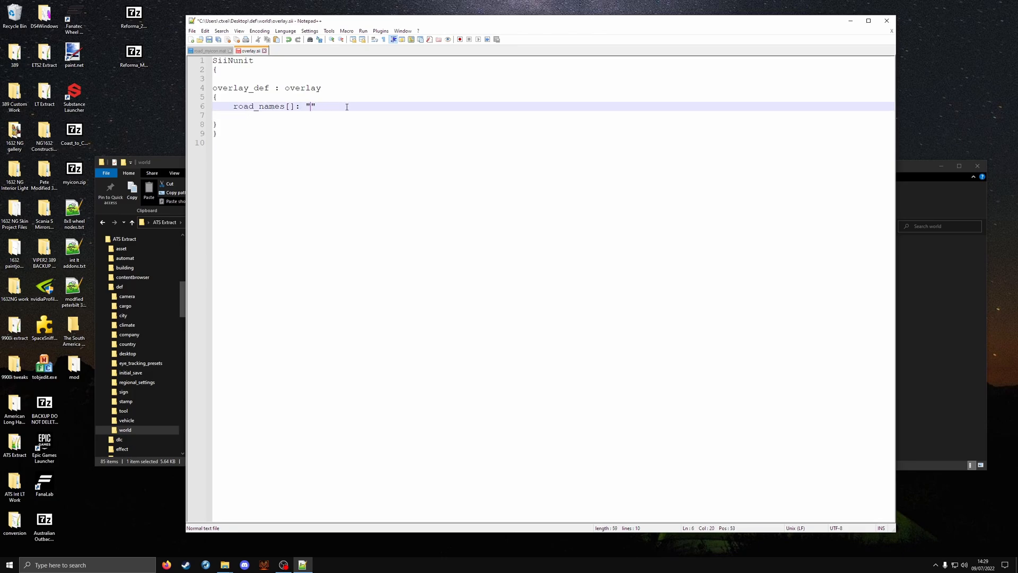
Set the single road_names entry to "myicon", save overlay.sii and close it
text(myicon)
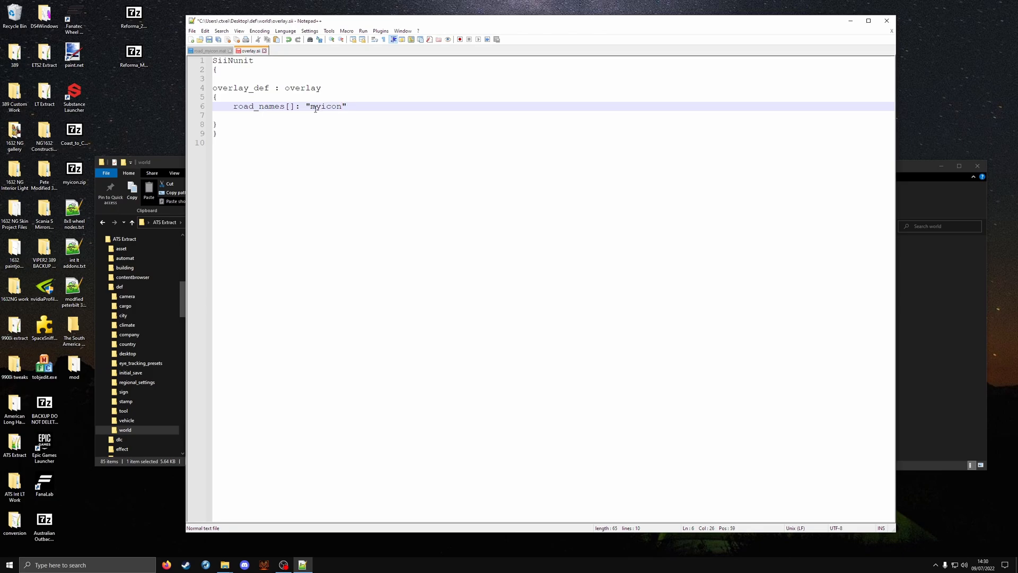
click(218, 49)
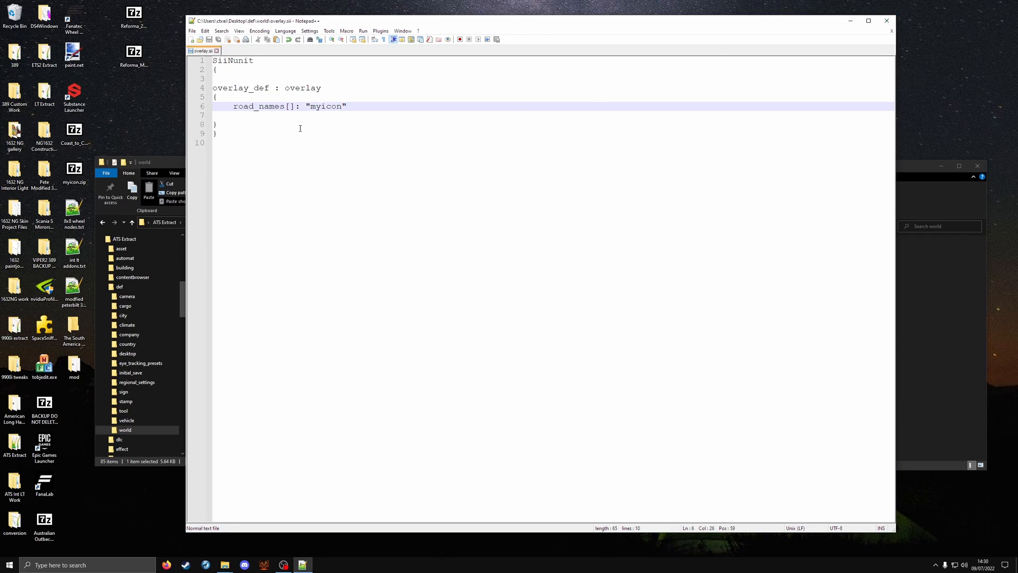
click(886, 21)
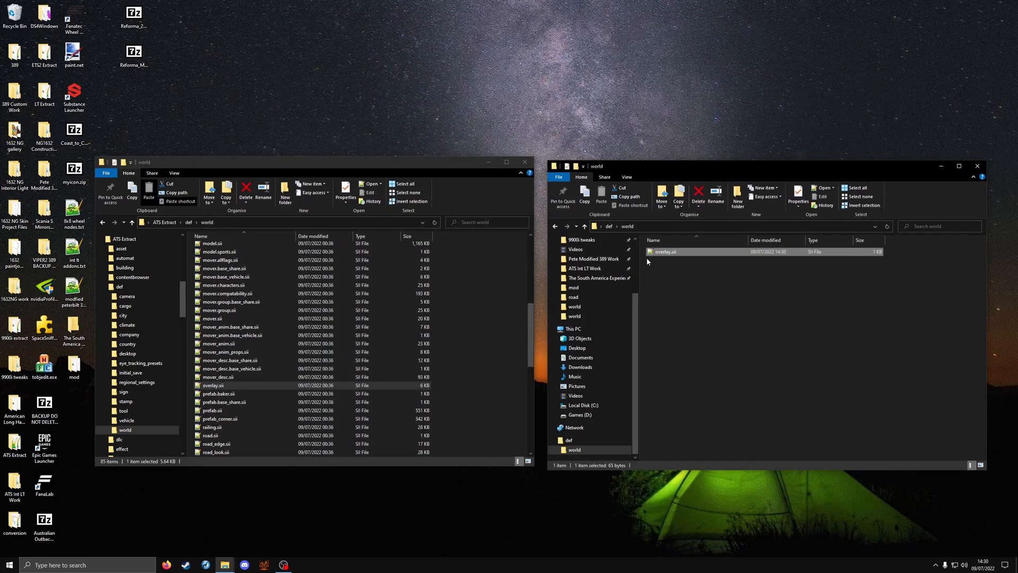
click(672, 276)
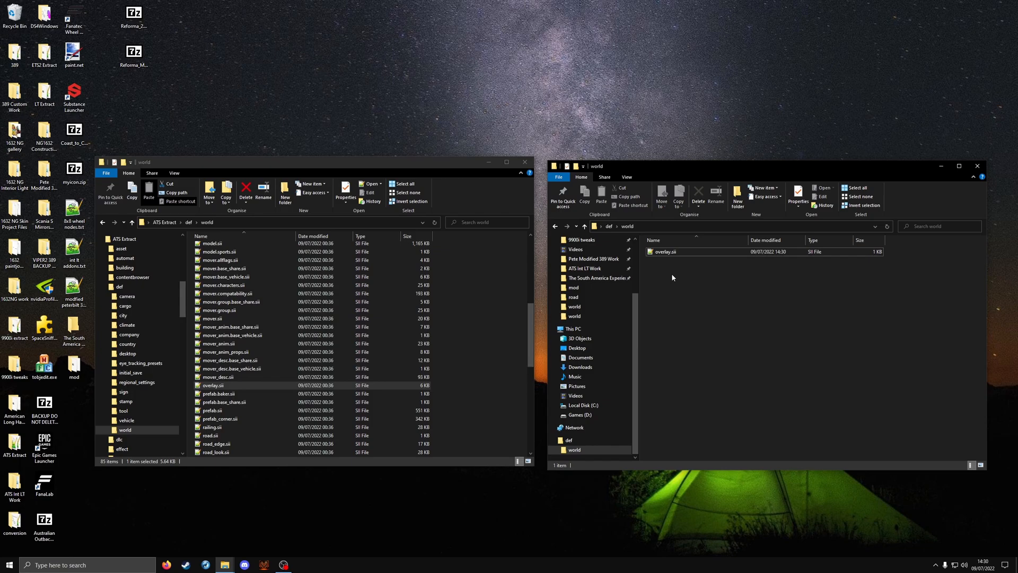
click(655, 251)
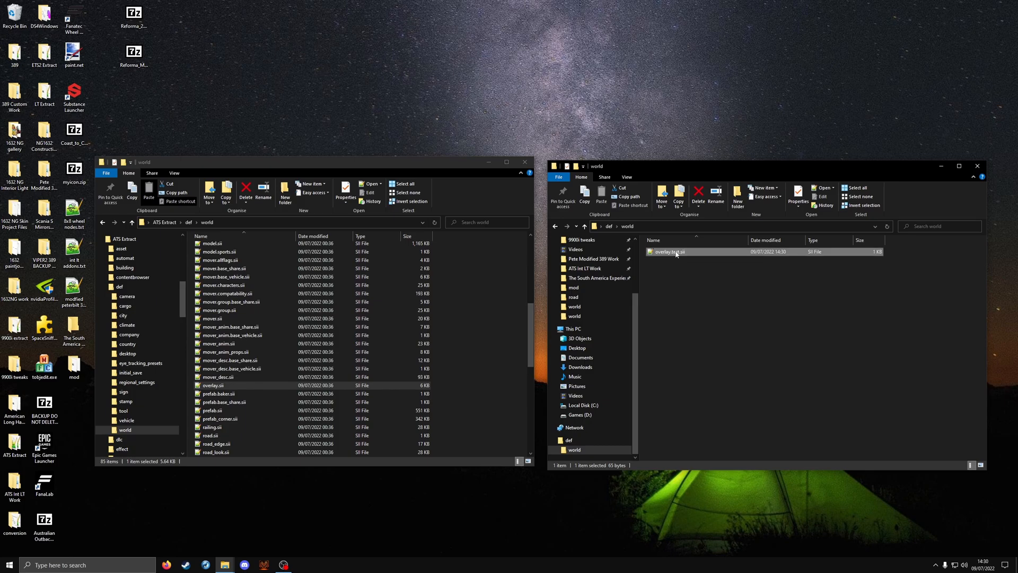
double_click(667, 251)
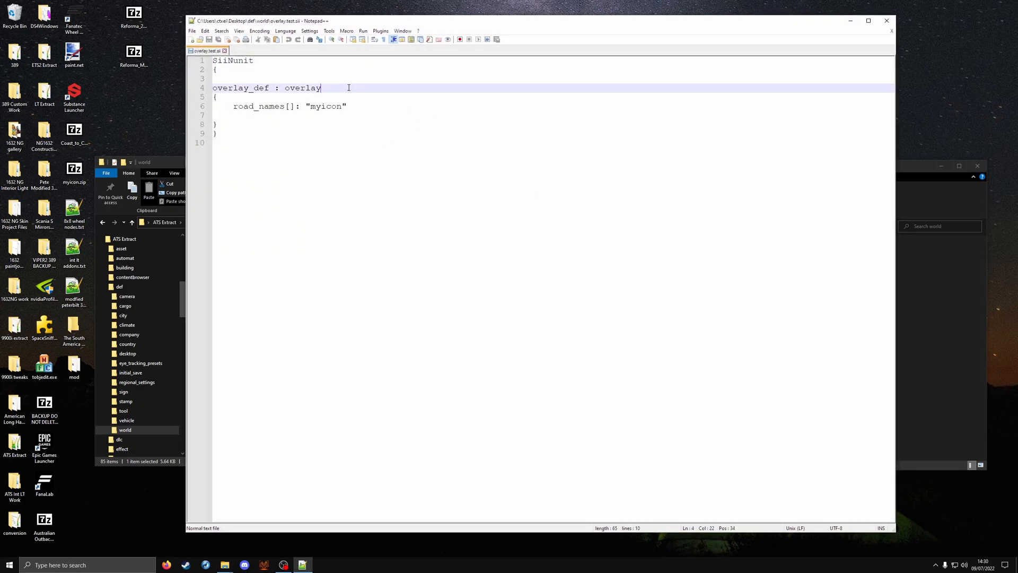
Change the unit header to overlay_def : overlay.test and save the file
text(.test)
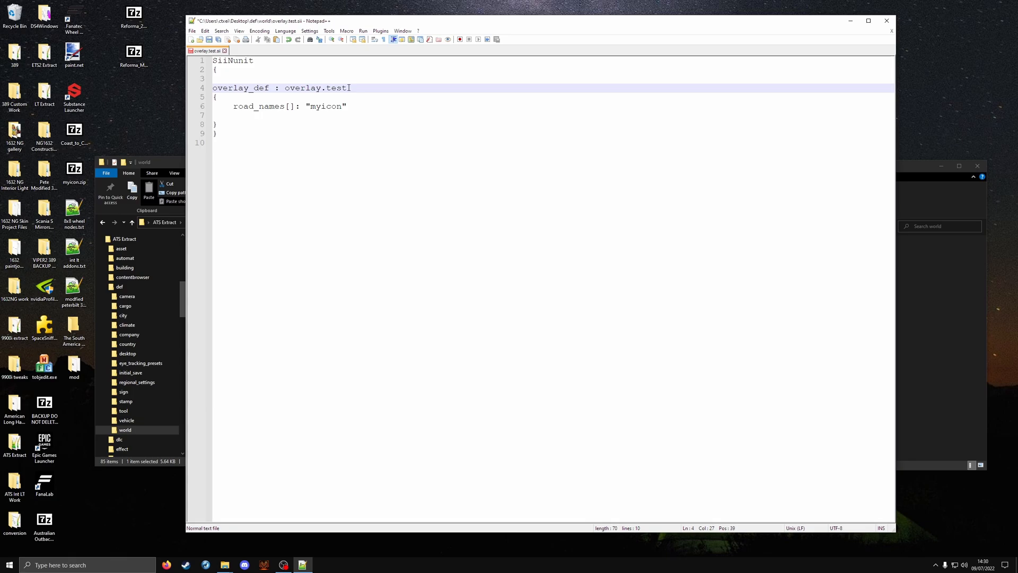
text(.)
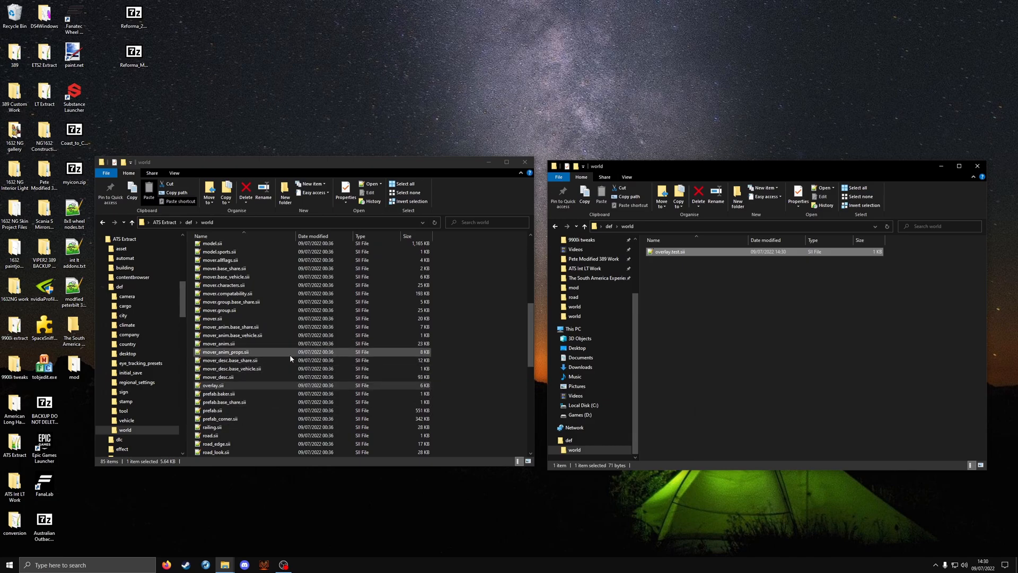
Check the road icon folder, close both Explorer windows and bring up actions for the material and def folders
click(230, 301)
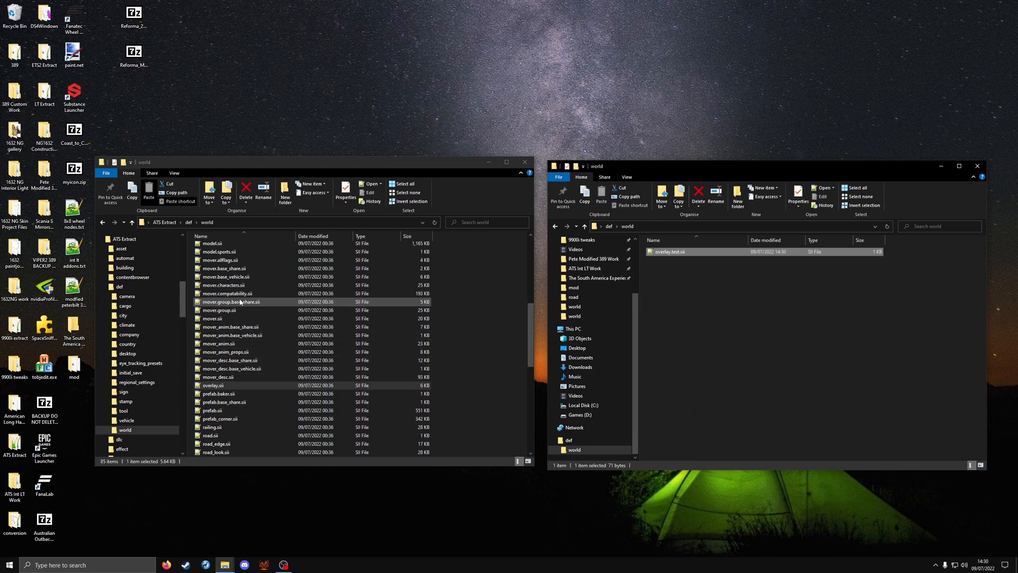
click(683, 274)
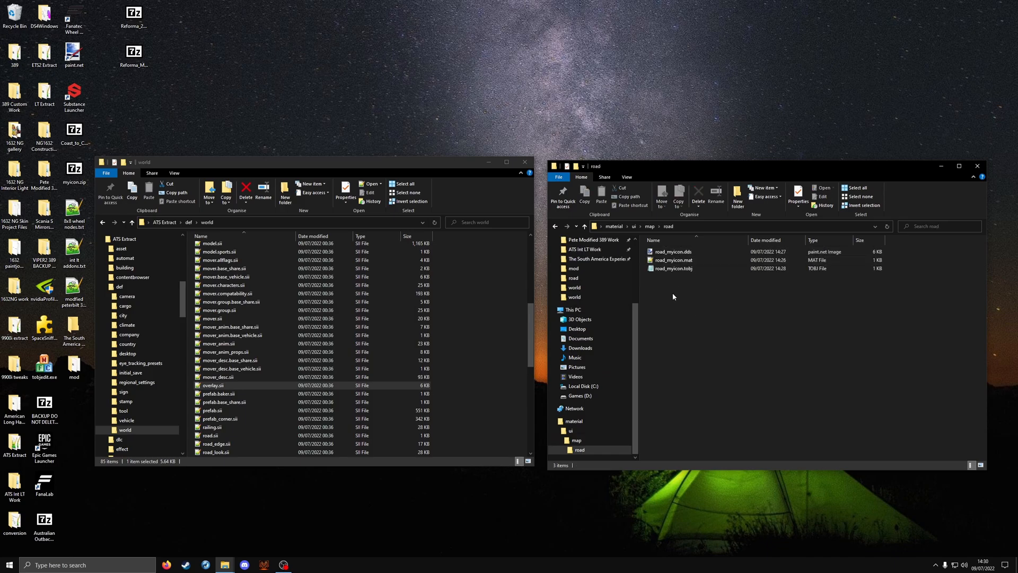
click(976, 165)
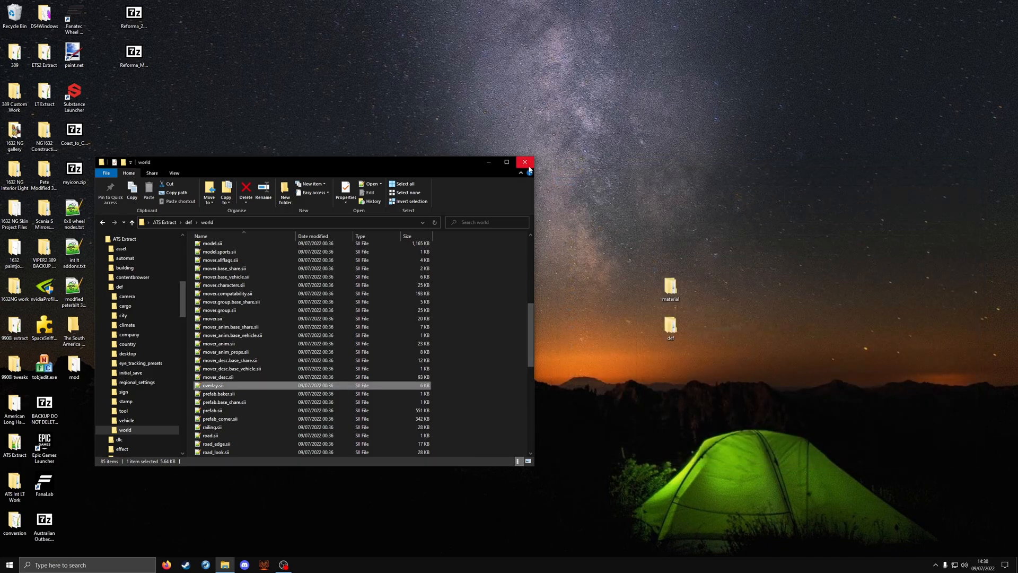
click(525, 161)
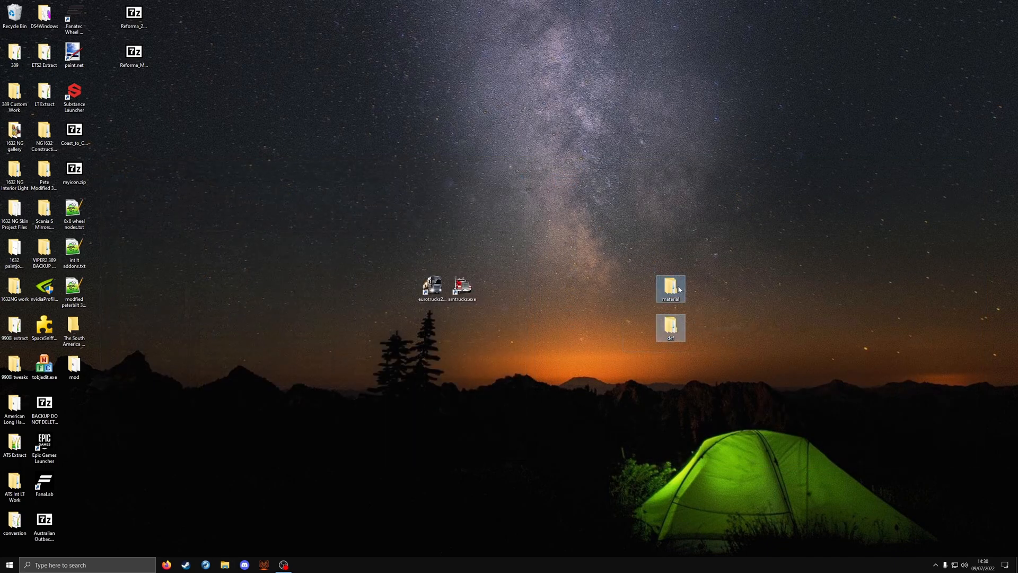
right_click(670, 289)
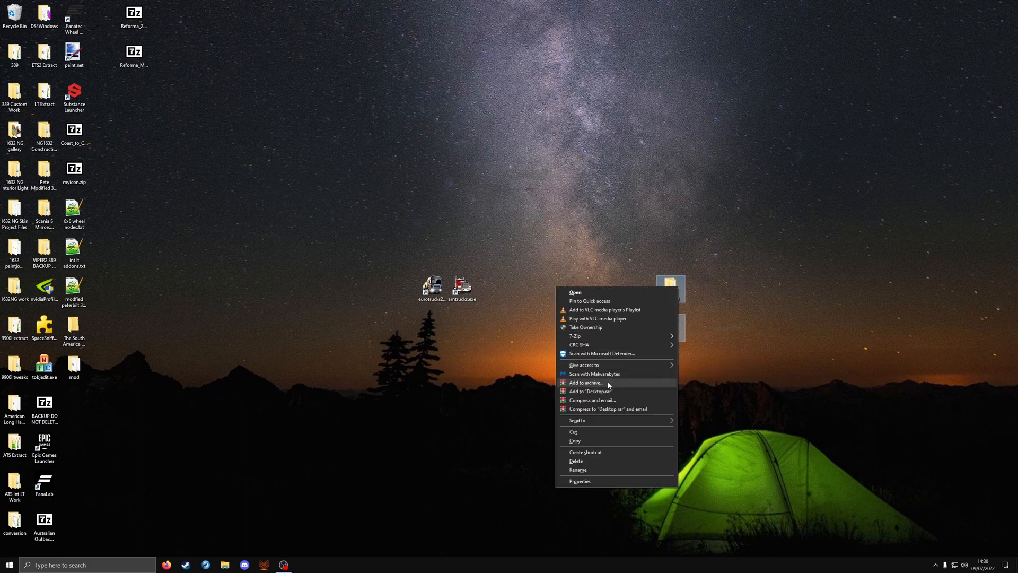
Add the folders to a ZIP-format archive named myicon.scs on the desktop
click(586, 382)
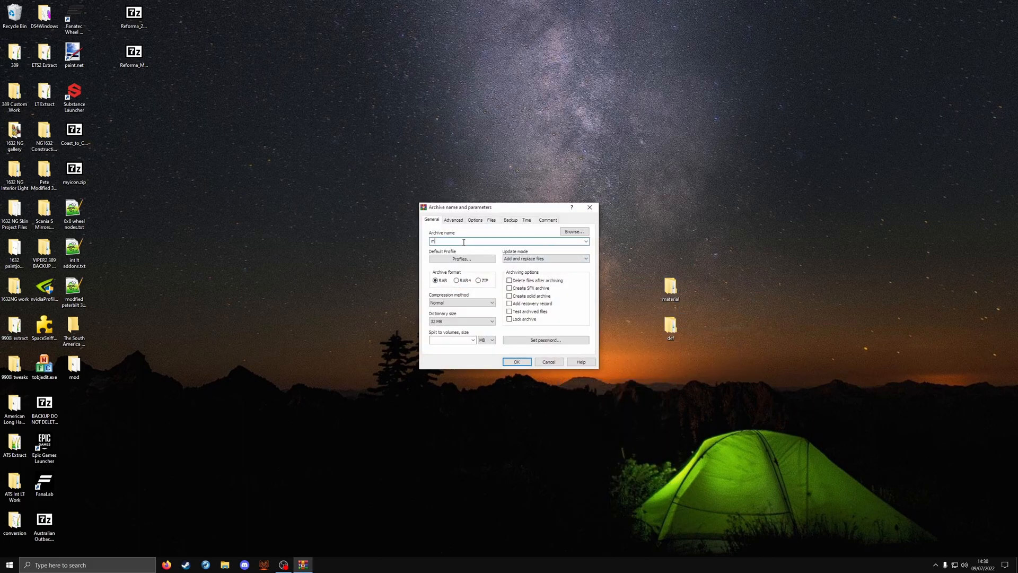
text(myicon)
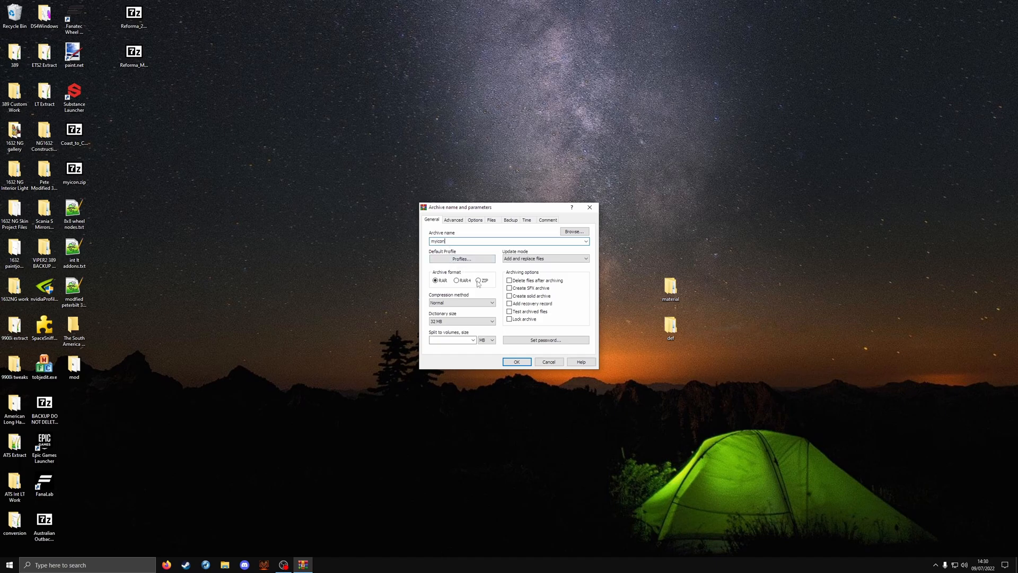
click(478, 280)
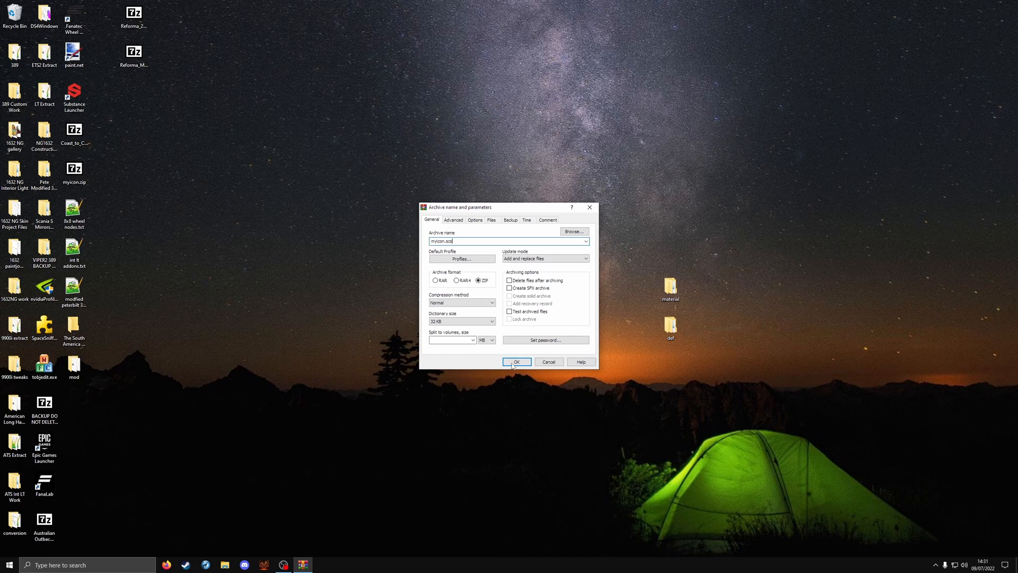
click(515, 362)
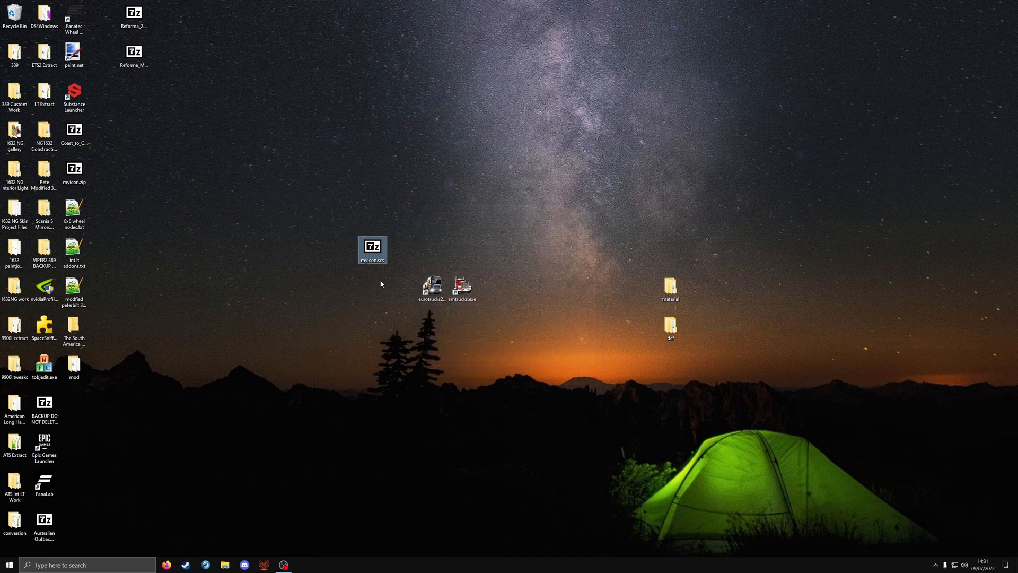
click(223, 564)
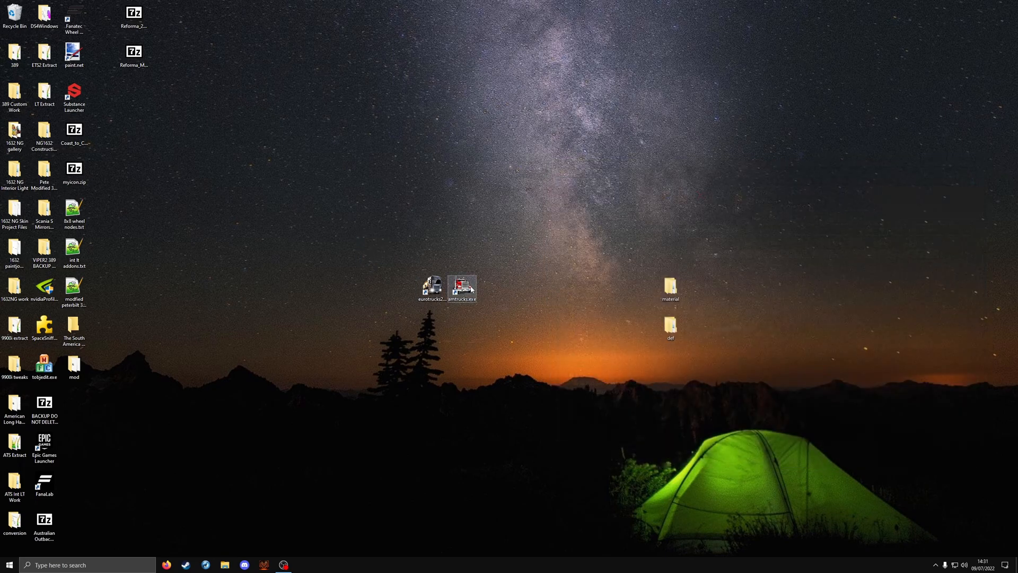
Launch American Truck Simulator from the amtrucks.exe desktop shortcut
double_click(461, 285)
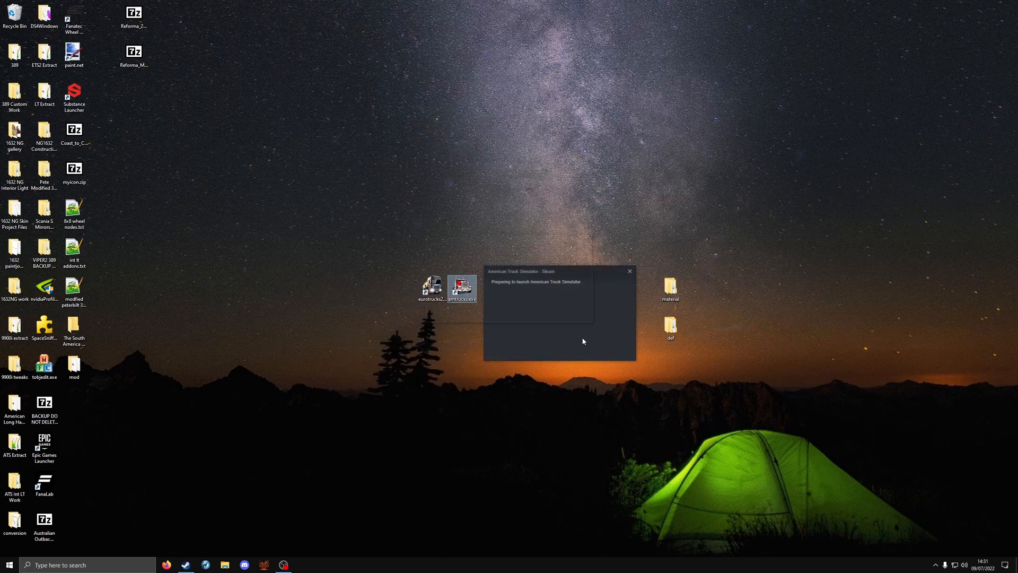
mouse_move(532, 325)
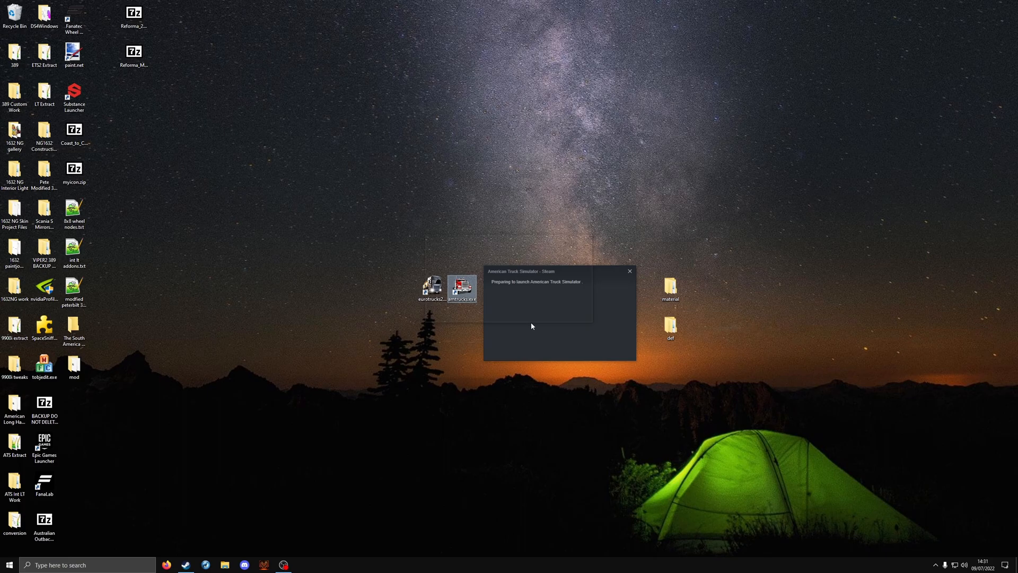
mouse_move(531, 342)
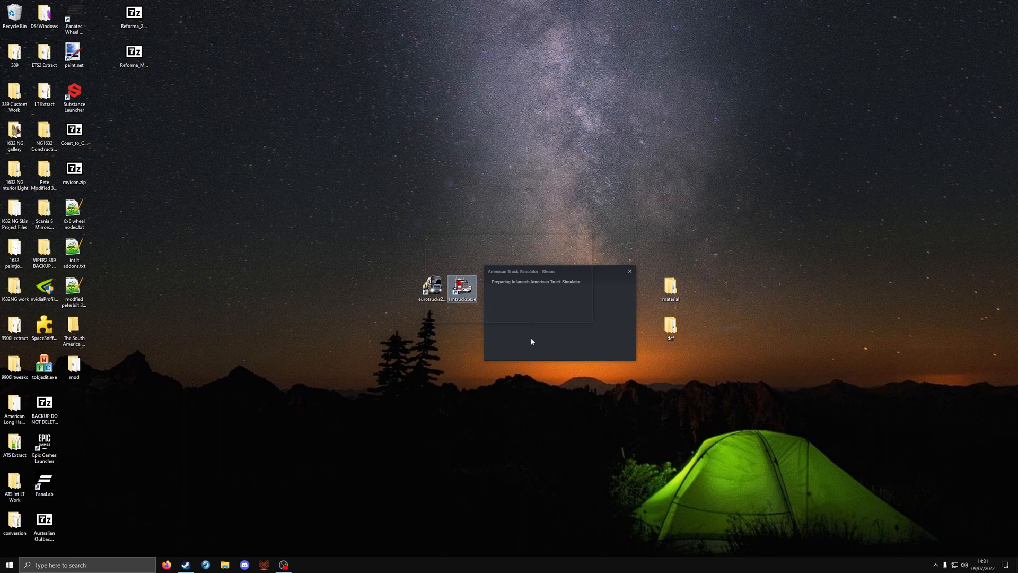
mouse_move(556, 324)
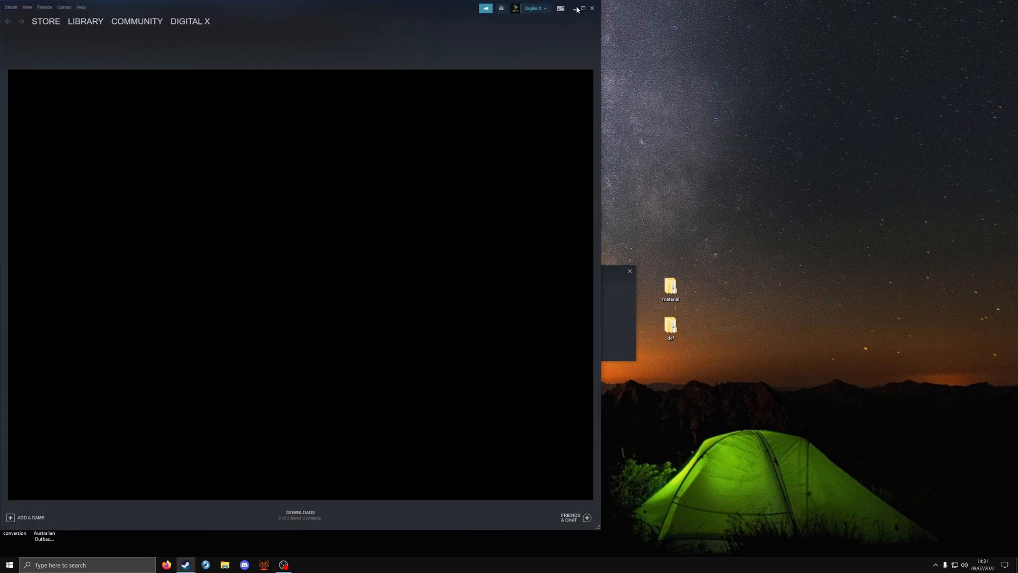
Minimize Steam and launch amtrucks.exe again to reach the map editor
click(574, 7)
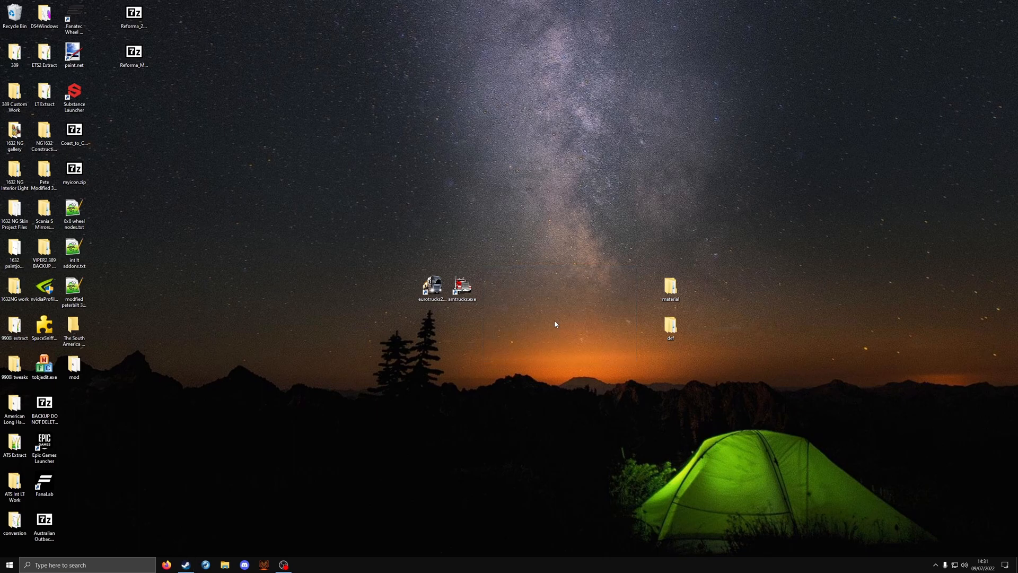
double_click(462, 289)
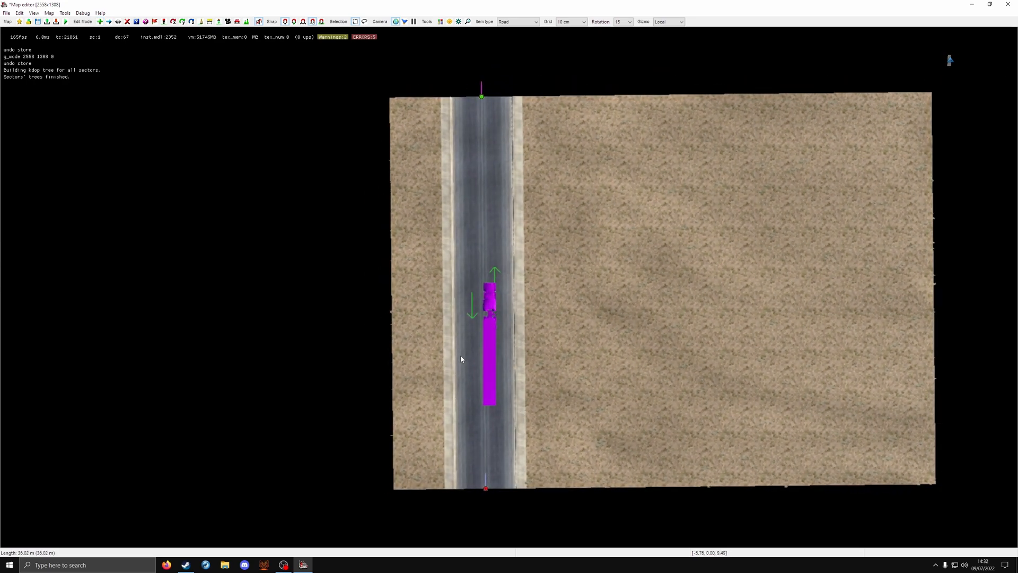
Place a Map Overlay item on the road and browse its Road name list
click(517, 21)
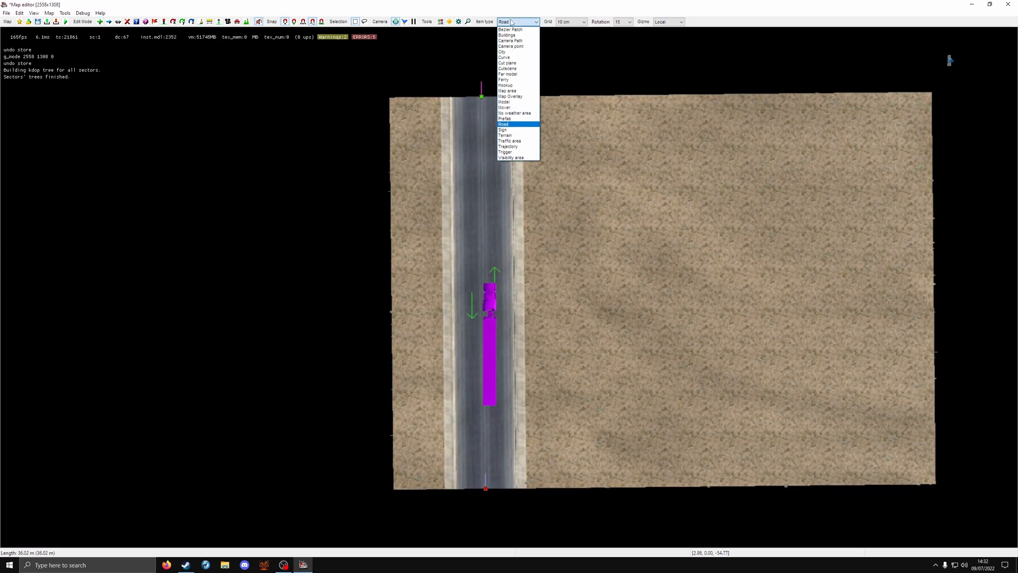
mouse_move(511, 96)
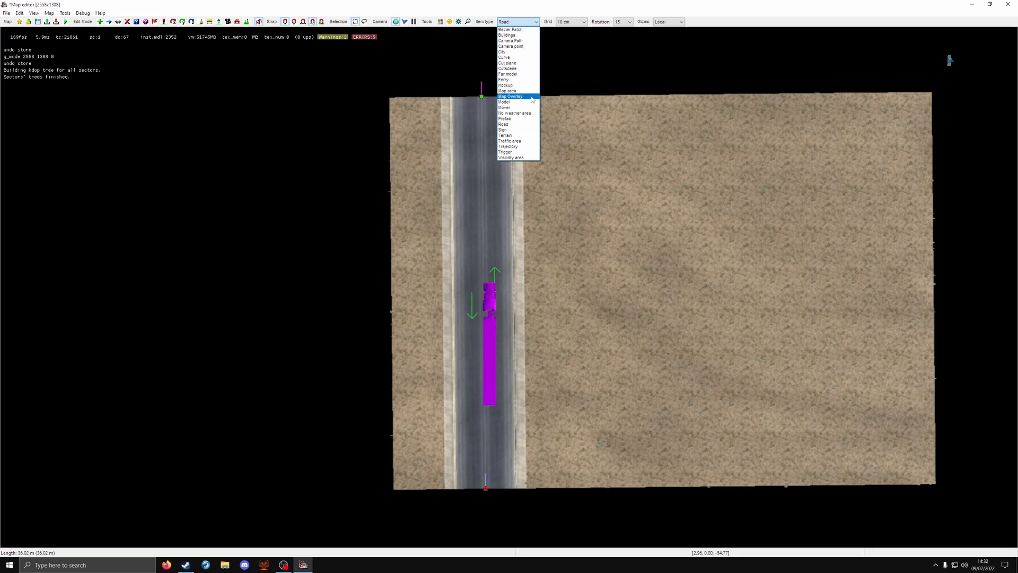
click(510, 97)
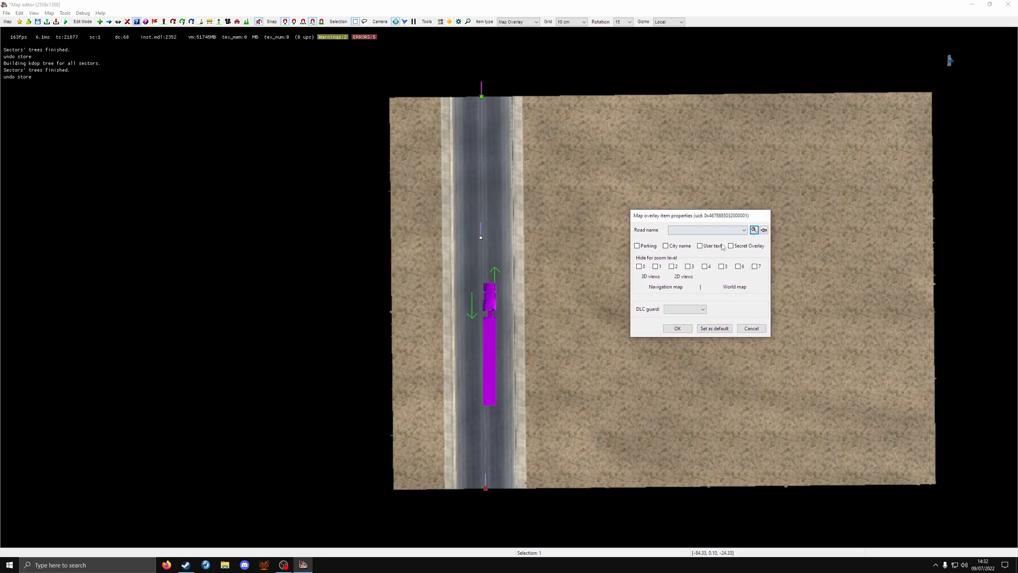
click(742, 229)
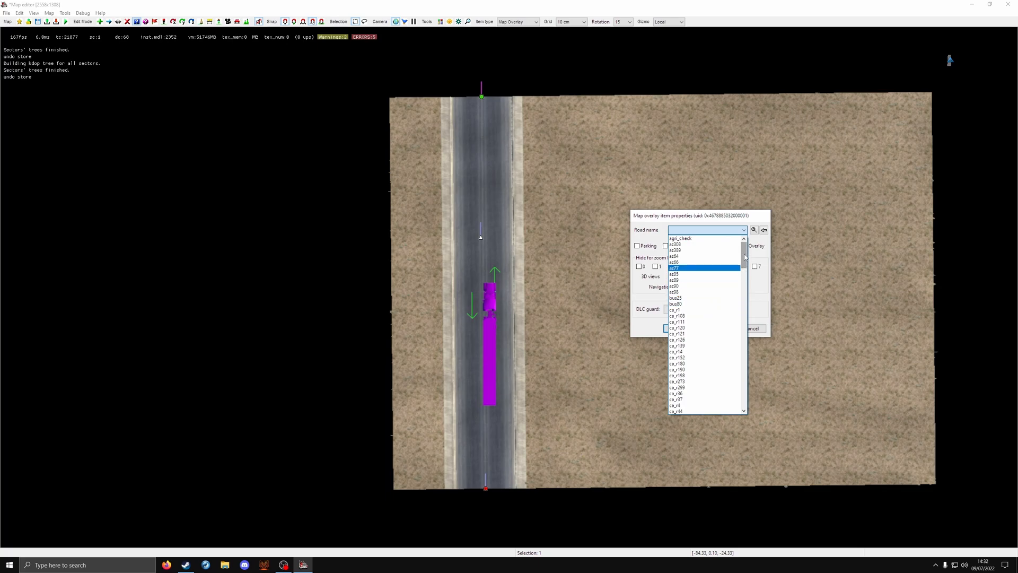
scroll(down, 3)
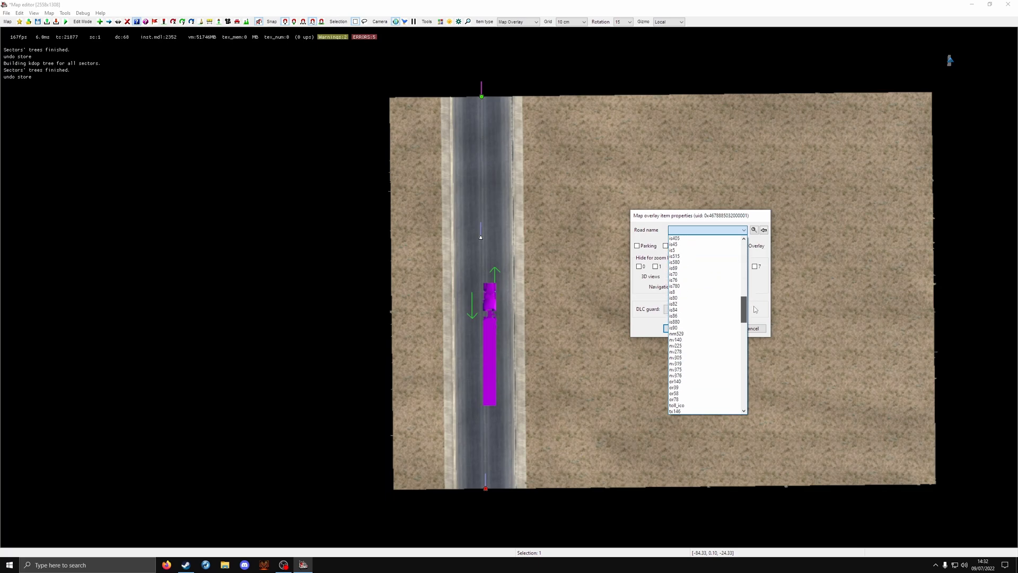